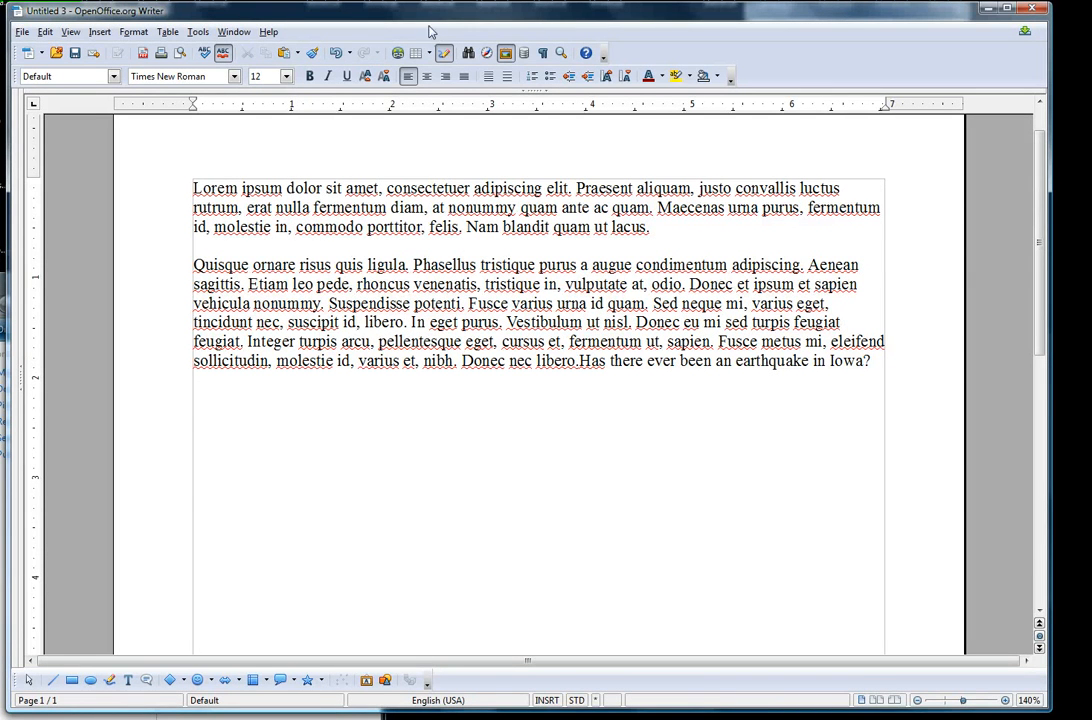
pyautogui.moveTo(280, 116)
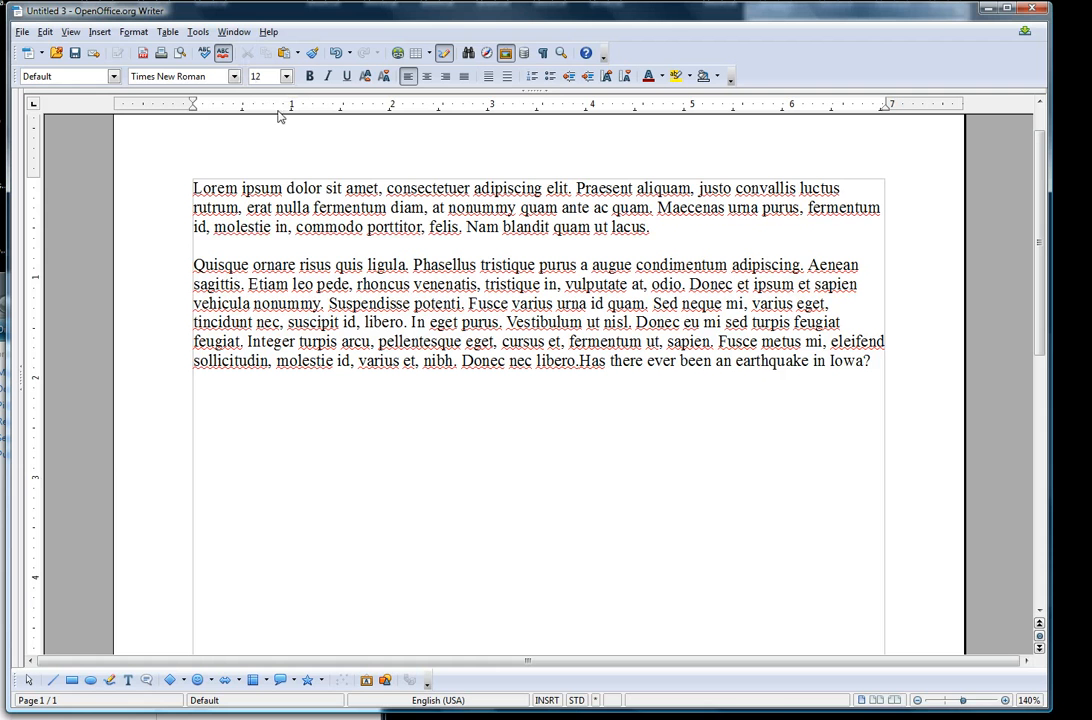
pyautogui.moveTo(100, 32)
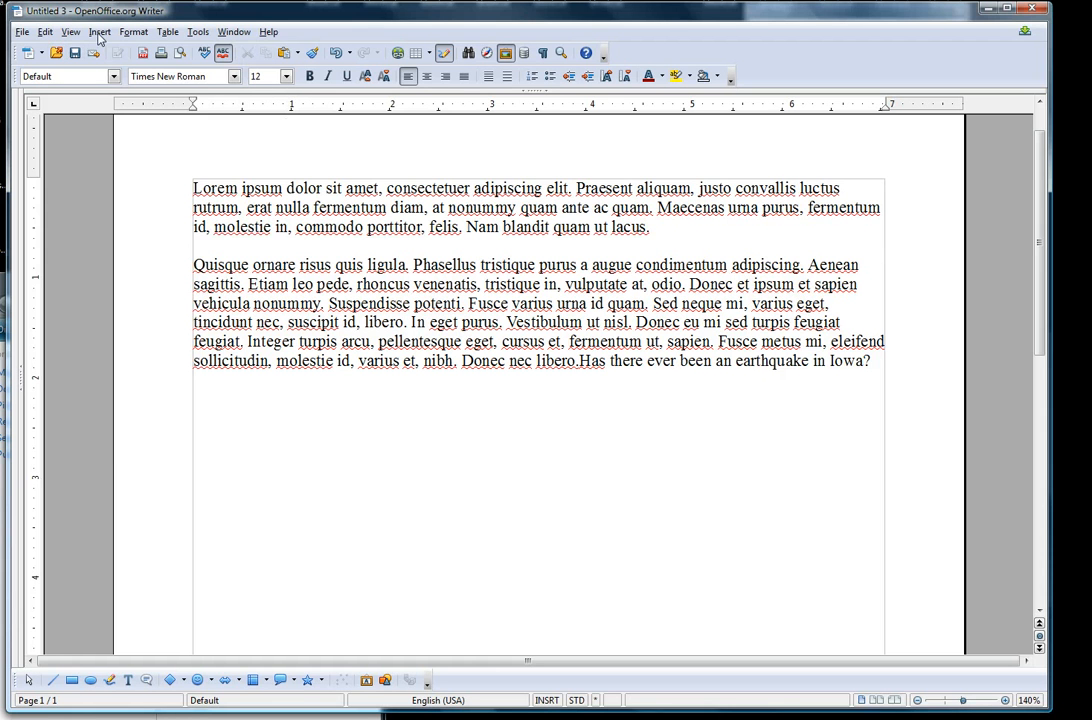
# Insert the picture file 50.png into the document via Insert > Picture > From File.
pyautogui.click(100, 32)
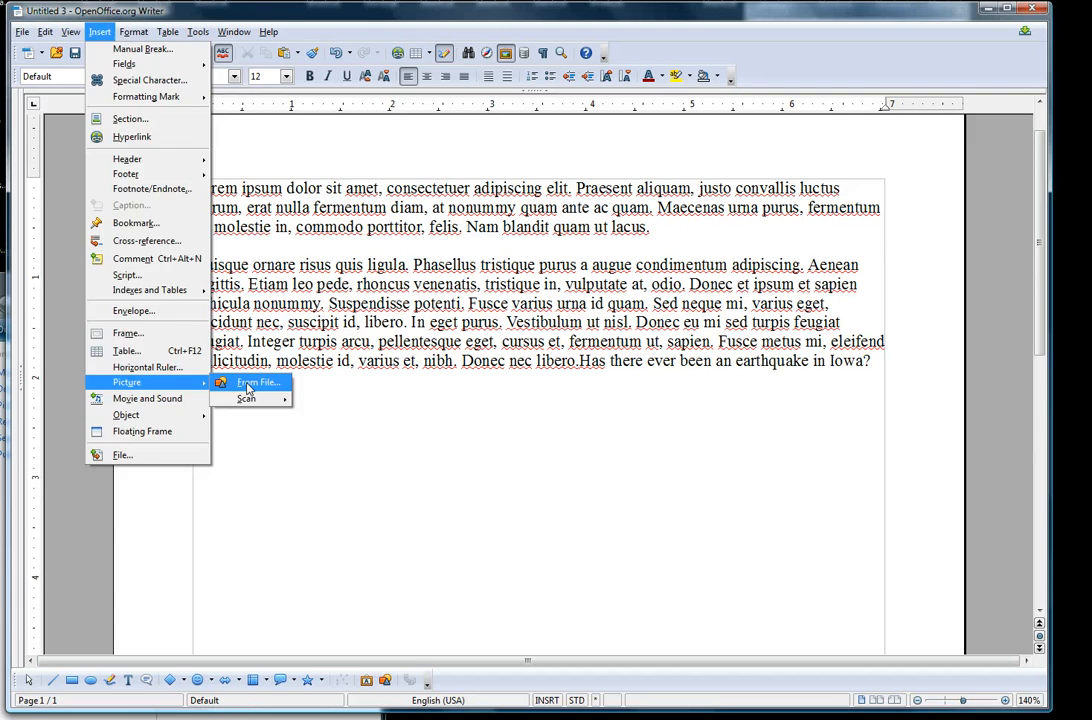
pyautogui.click(258, 382)
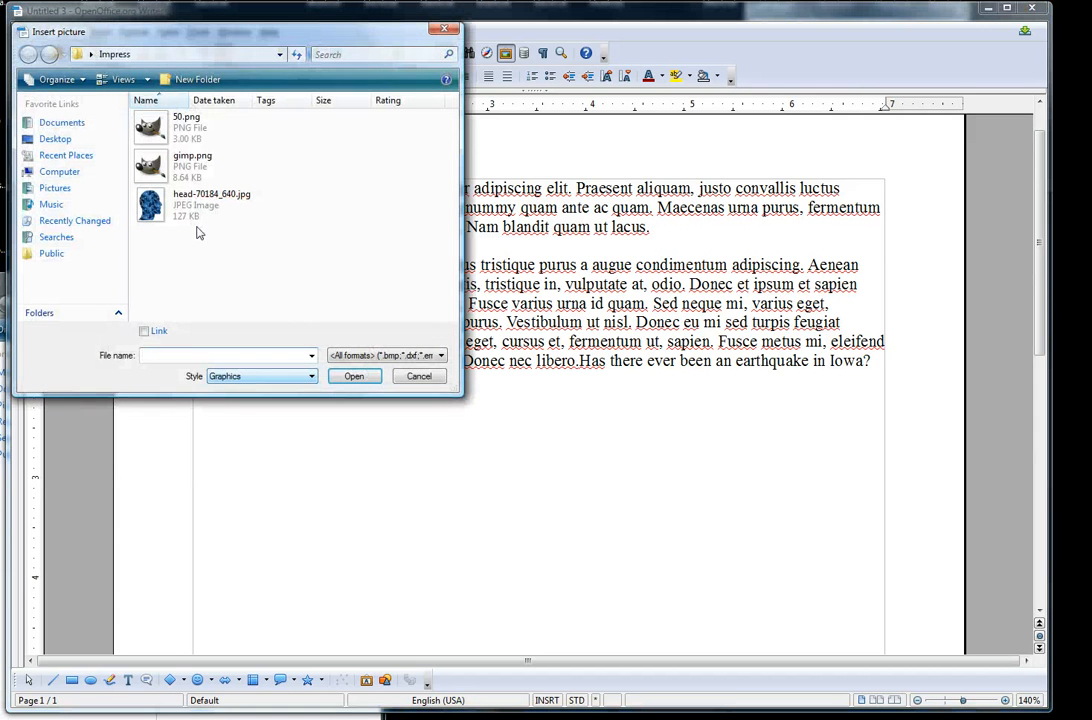
pyautogui.click(186, 128)
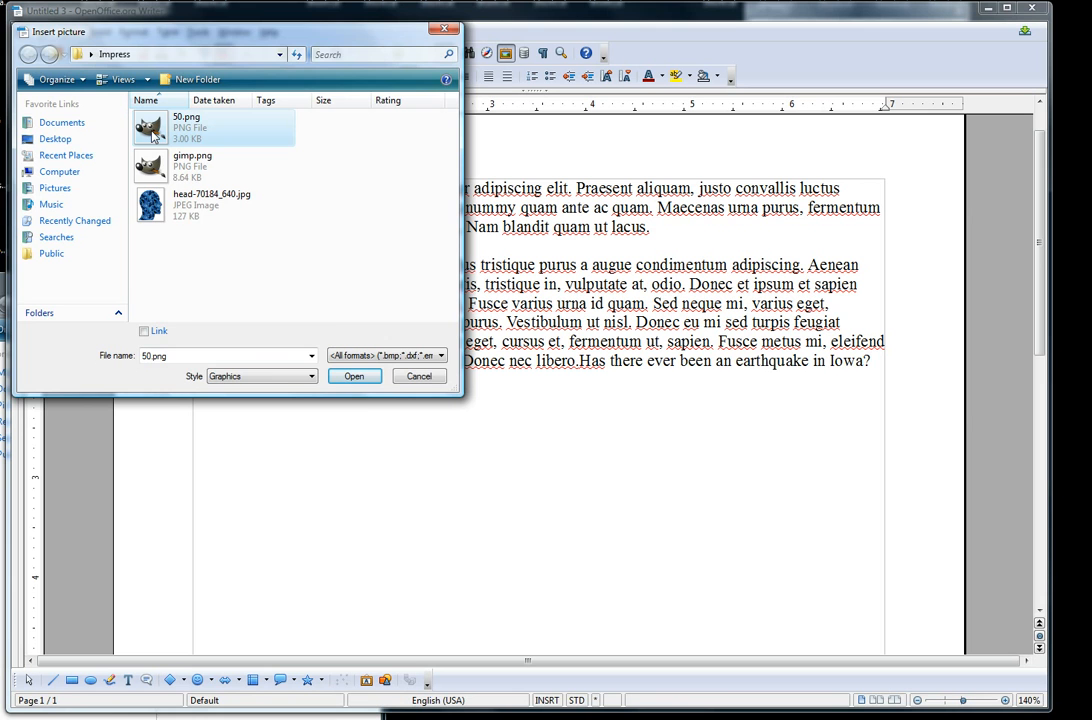
pyautogui.click(418, 376)
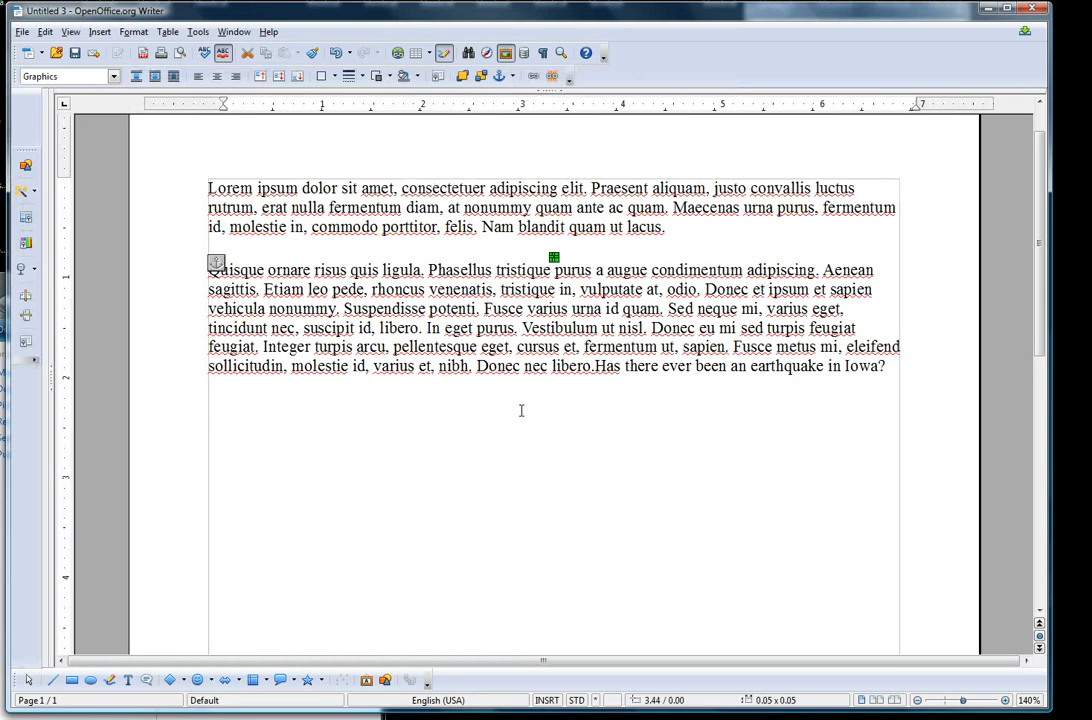
# Enlarge the inserted mascot picture and move it to the right between the two paragraphs.
pyautogui.moveTo(556, 258); pyautogui.dragTo(782, 480)
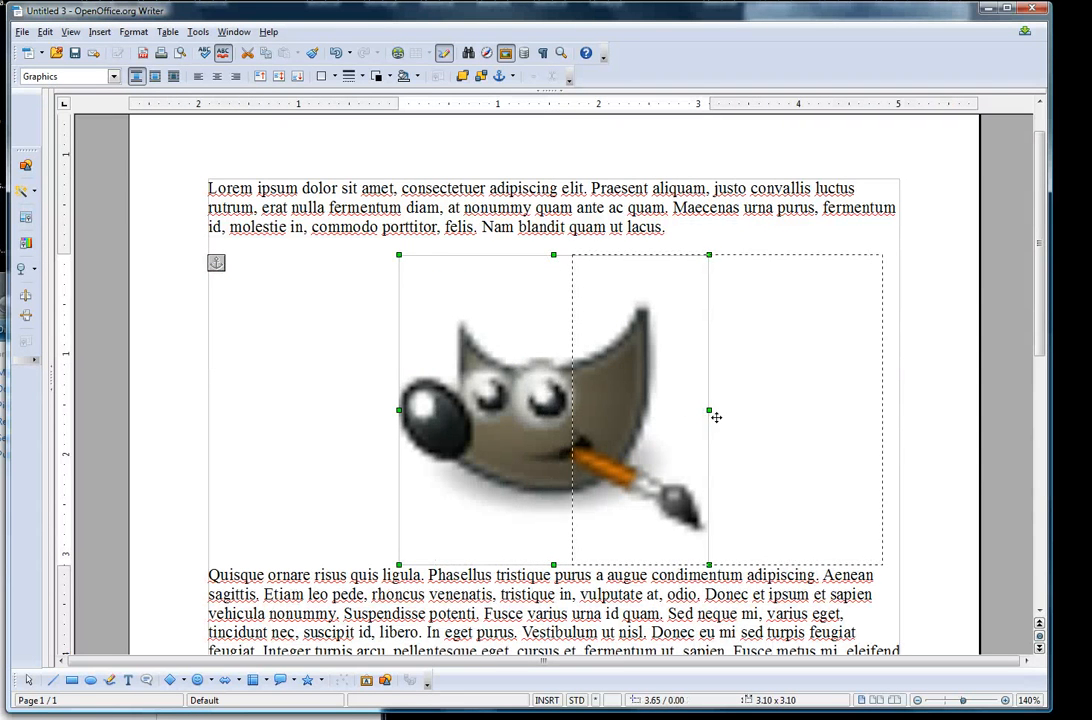
pyautogui.moveTo(556, 410); pyautogui.dragTo(730, 410)
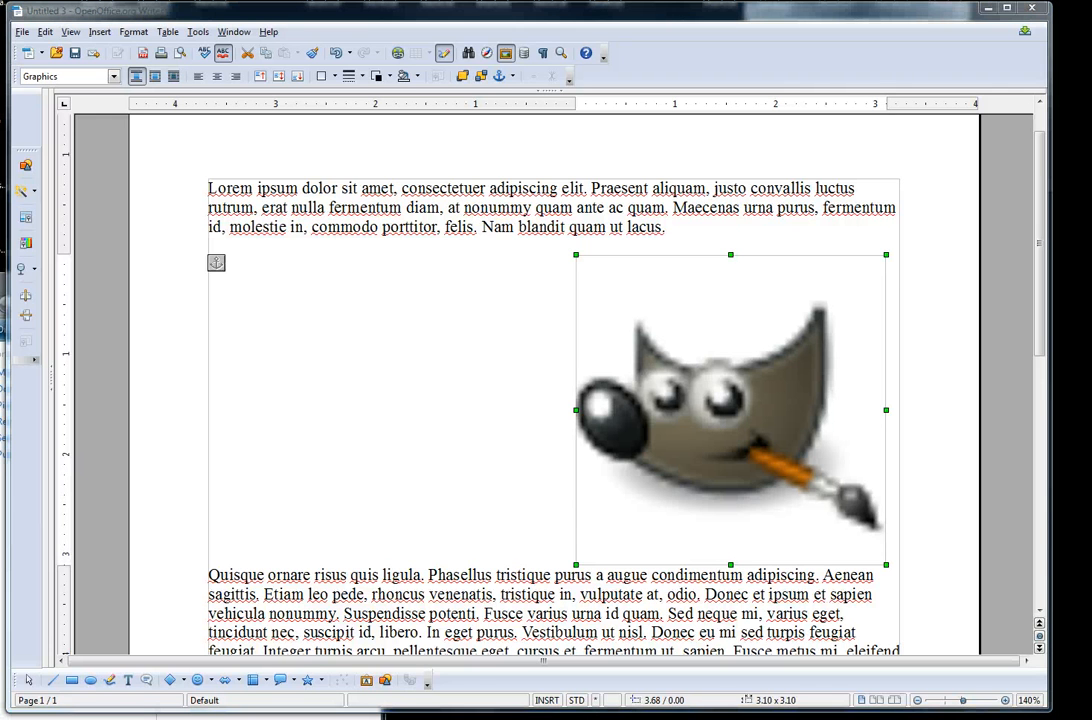
pyautogui.moveTo(1078, 254)
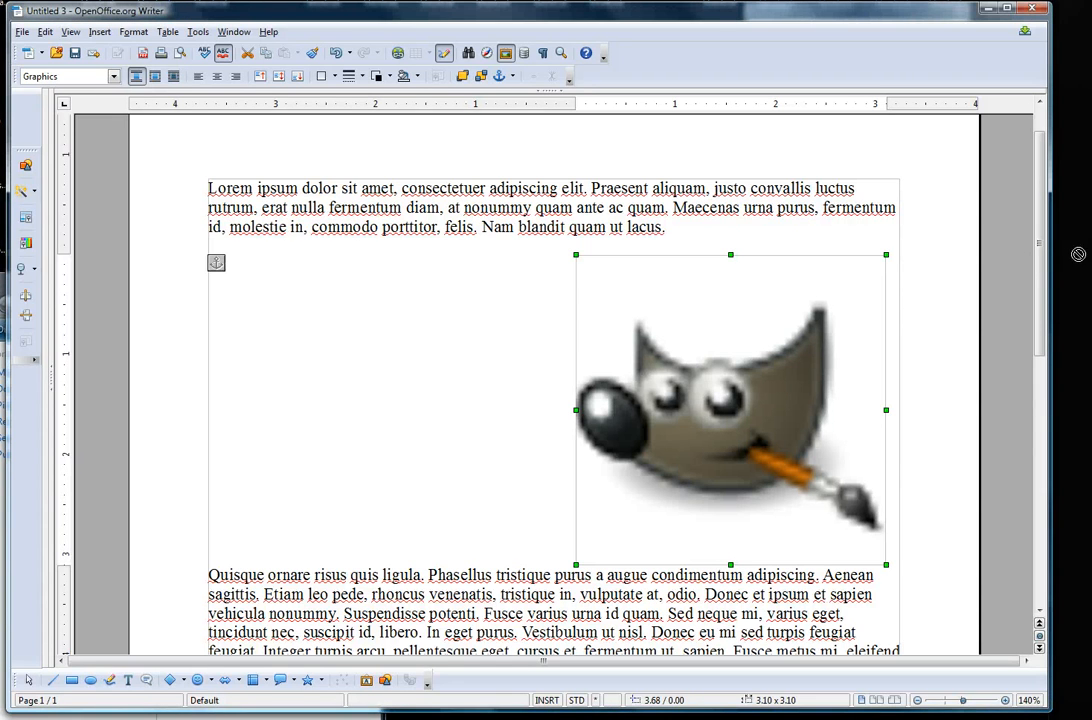
pyautogui.moveTo(348, 370)
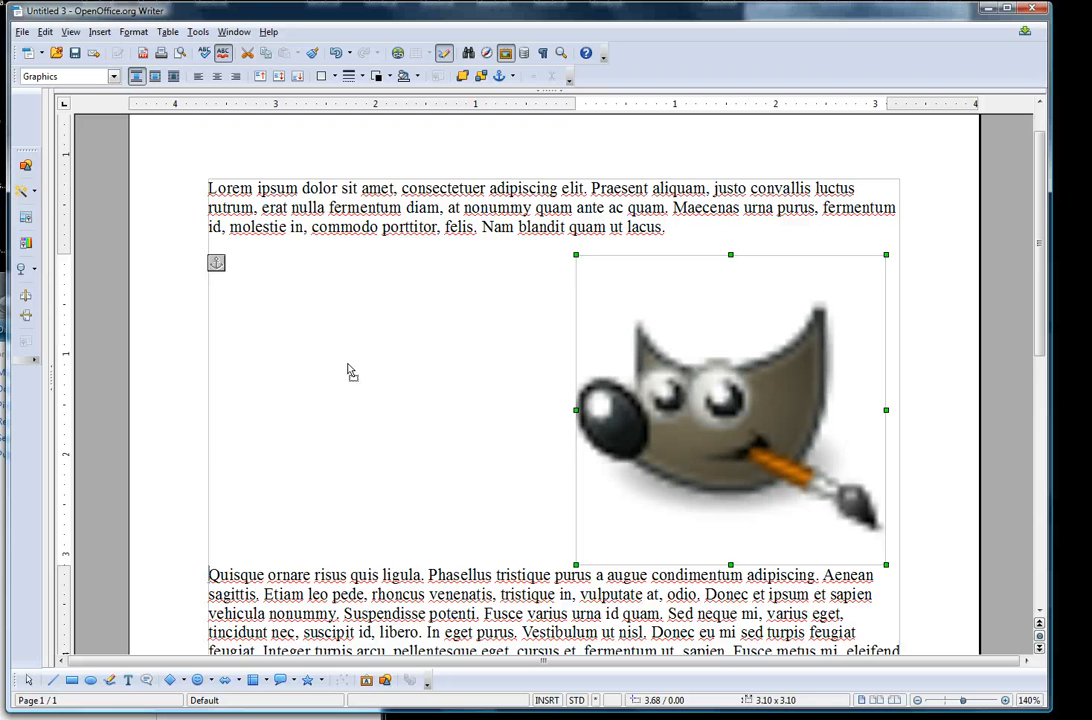
# Move the mascot picture to the left side below the first paragraph.
pyautogui.moveTo(730, 410); pyautogui.dragTo(448, 424)
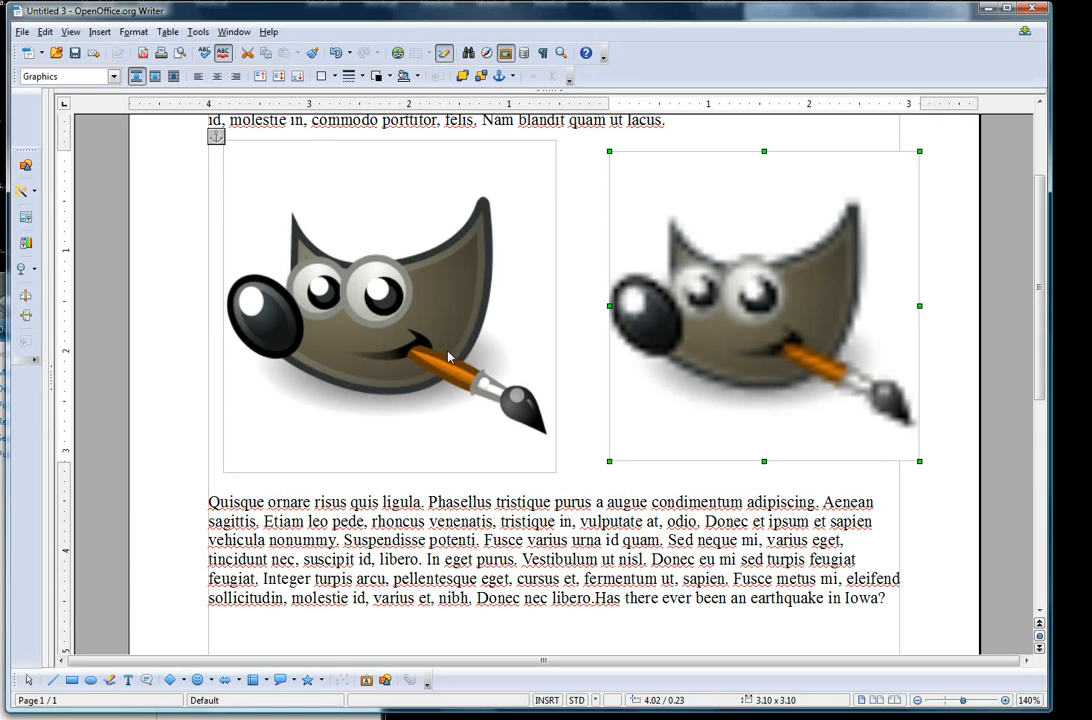
pyautogui.moveTo(756, 346)
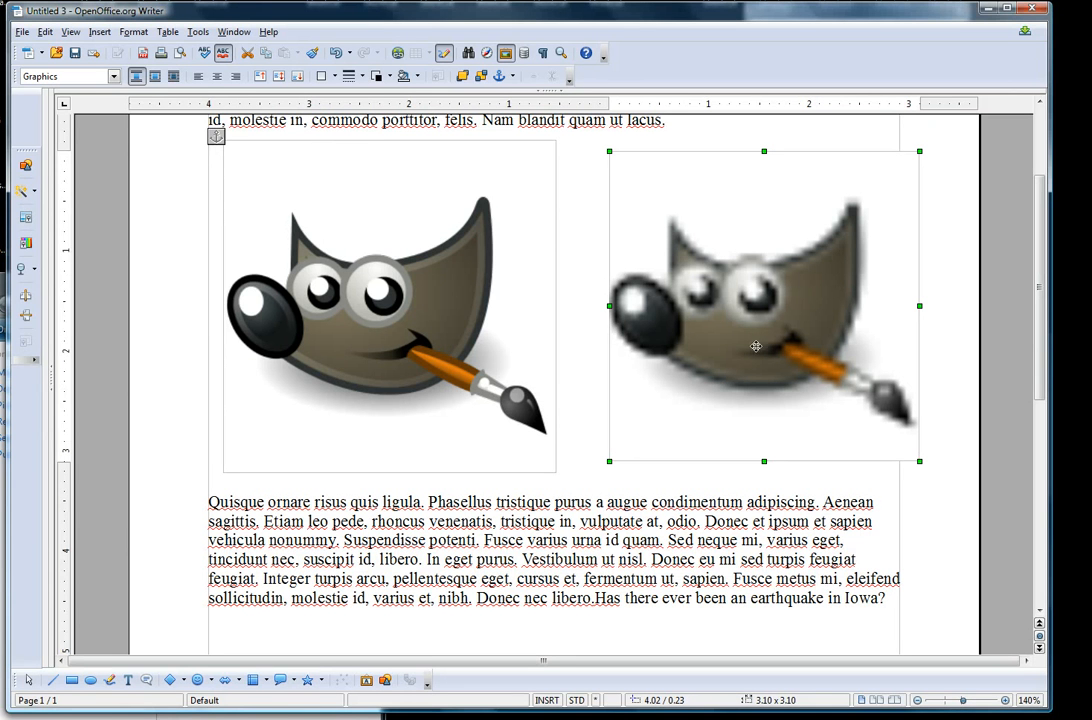
pyautogui.moveTo(854, 448)
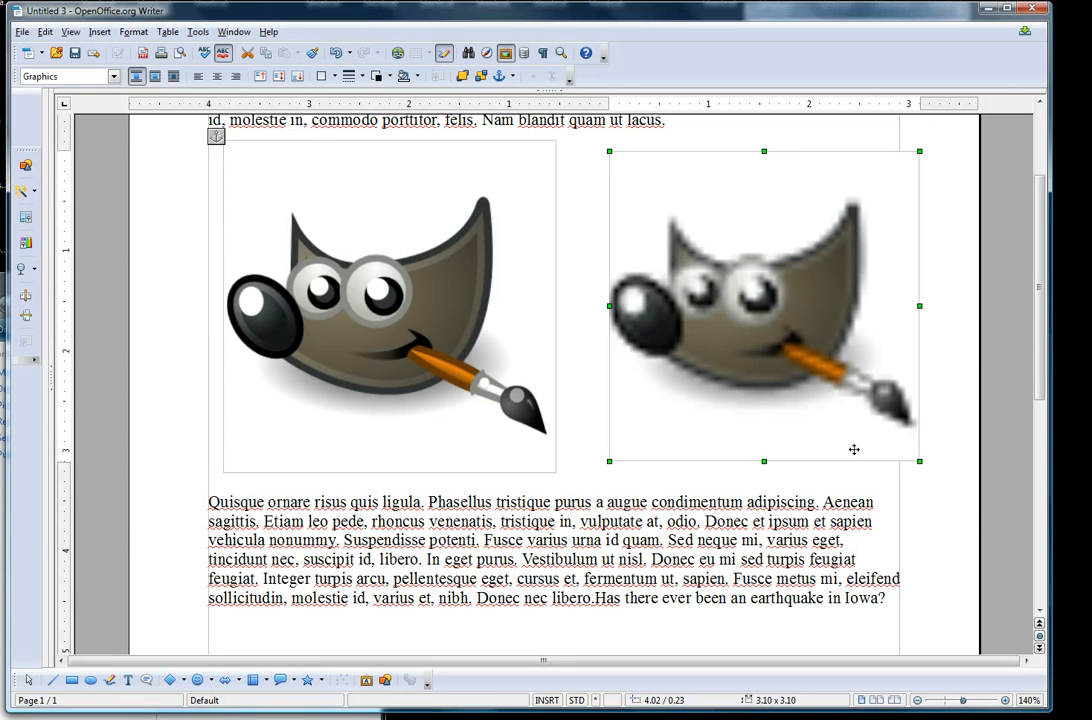
pyautogui.moveTo(816, 328)
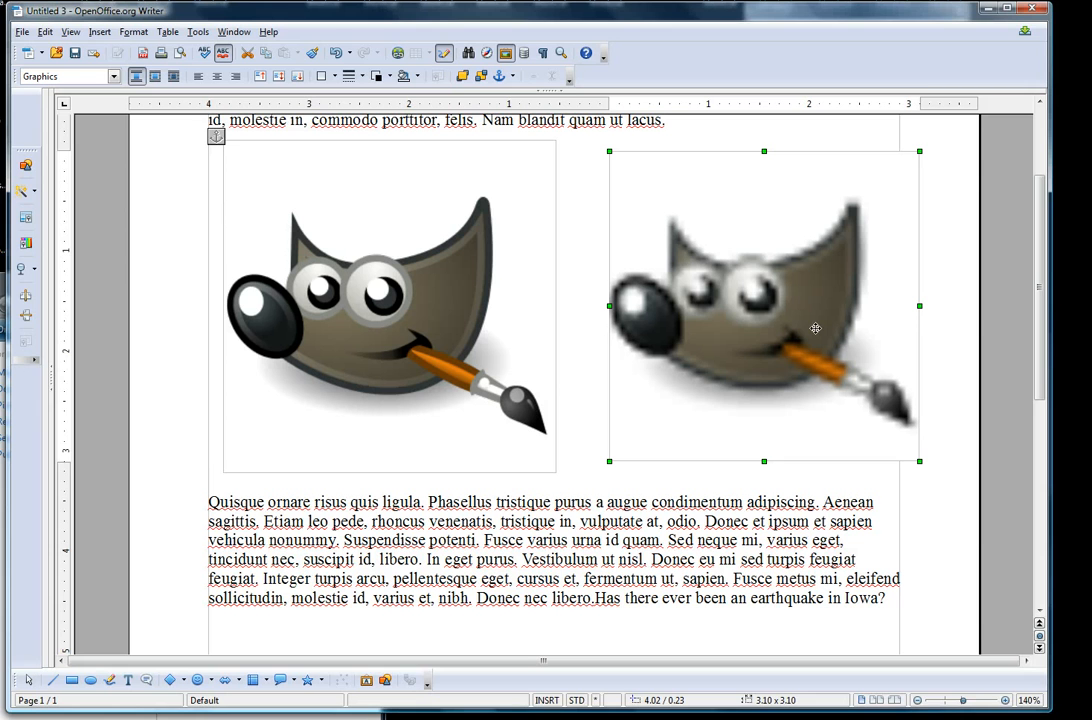
pyautogui.moveTo(736, 374)
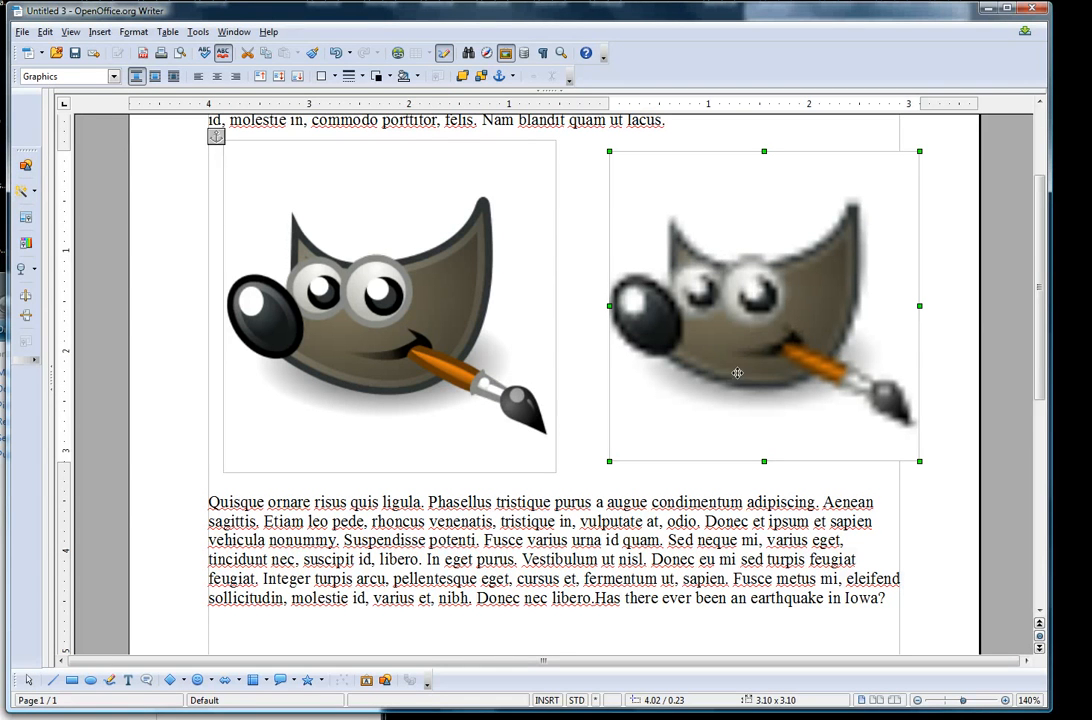
pyautogui.moveTo(748, 340)
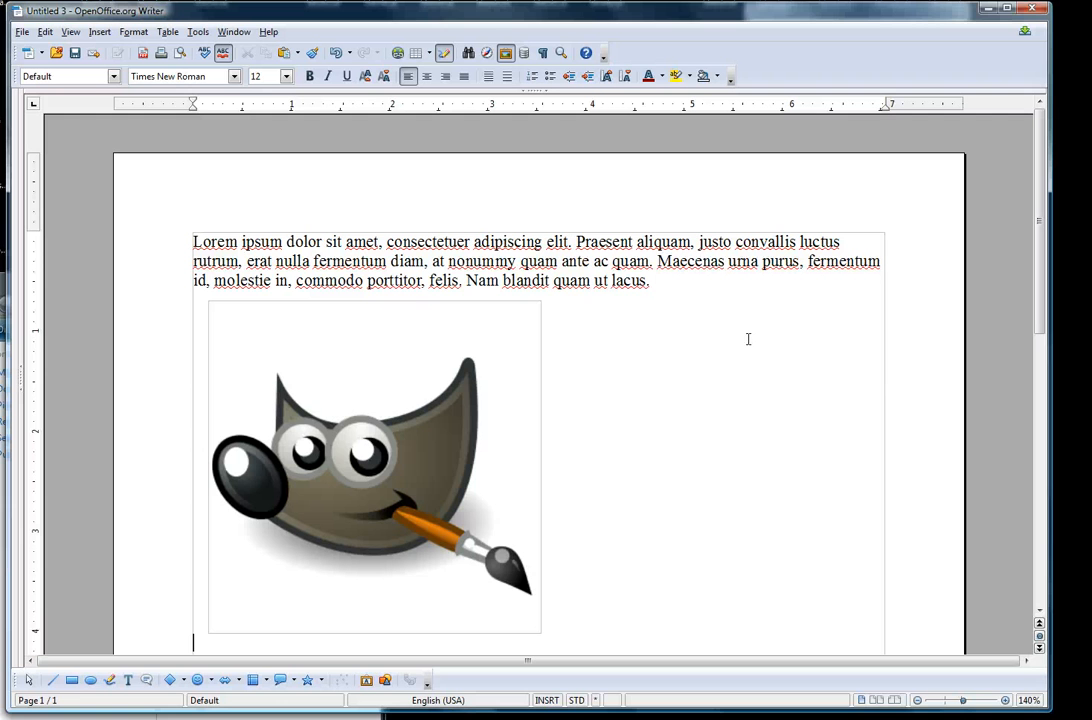
pyautogui.moveTo(364, 494)
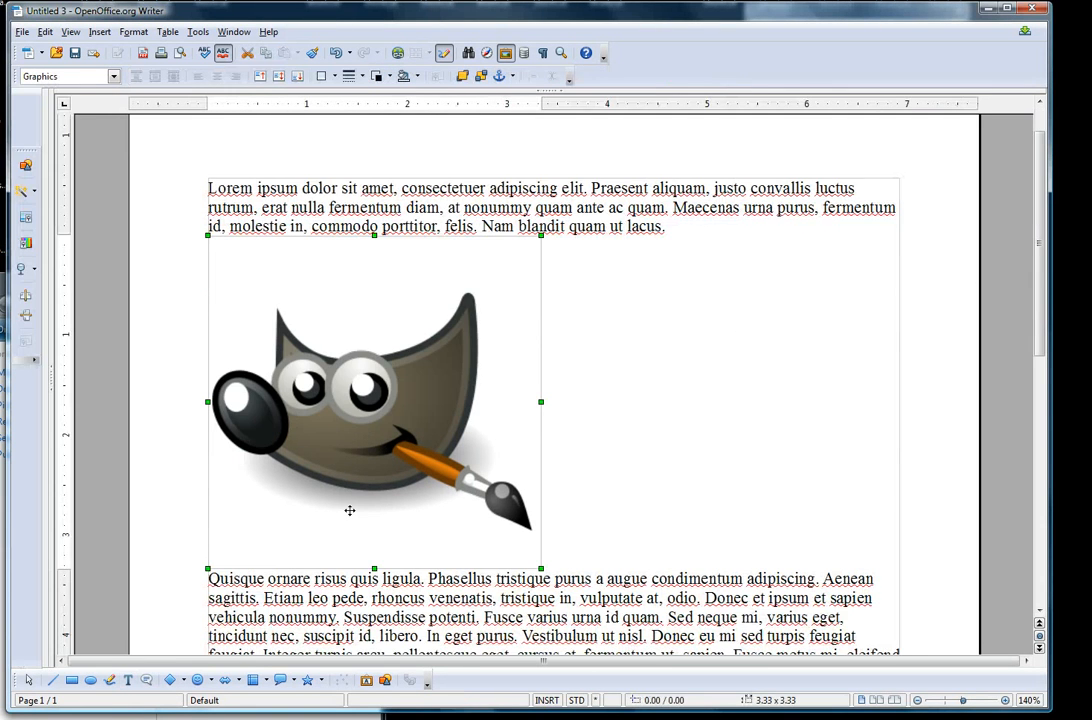
pyautogui.moveTo(350, 400); pyautogui.dragTo(364, 530)
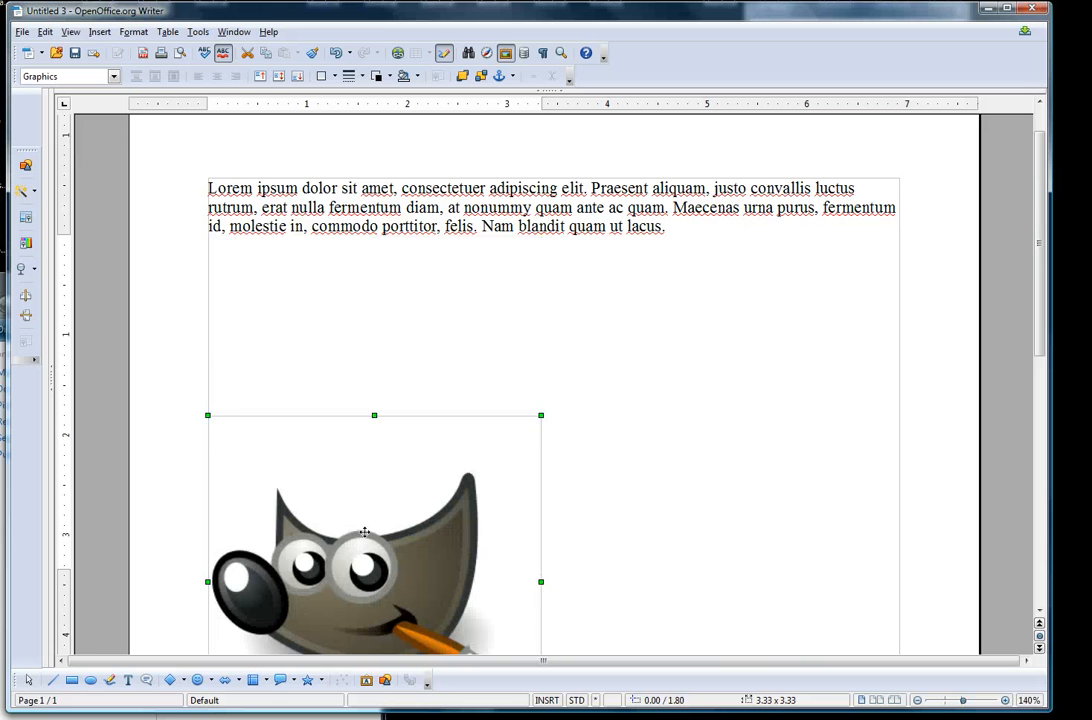
pyautogui.moveTo(364, 532); pyautogui.dragTo(424, 400)
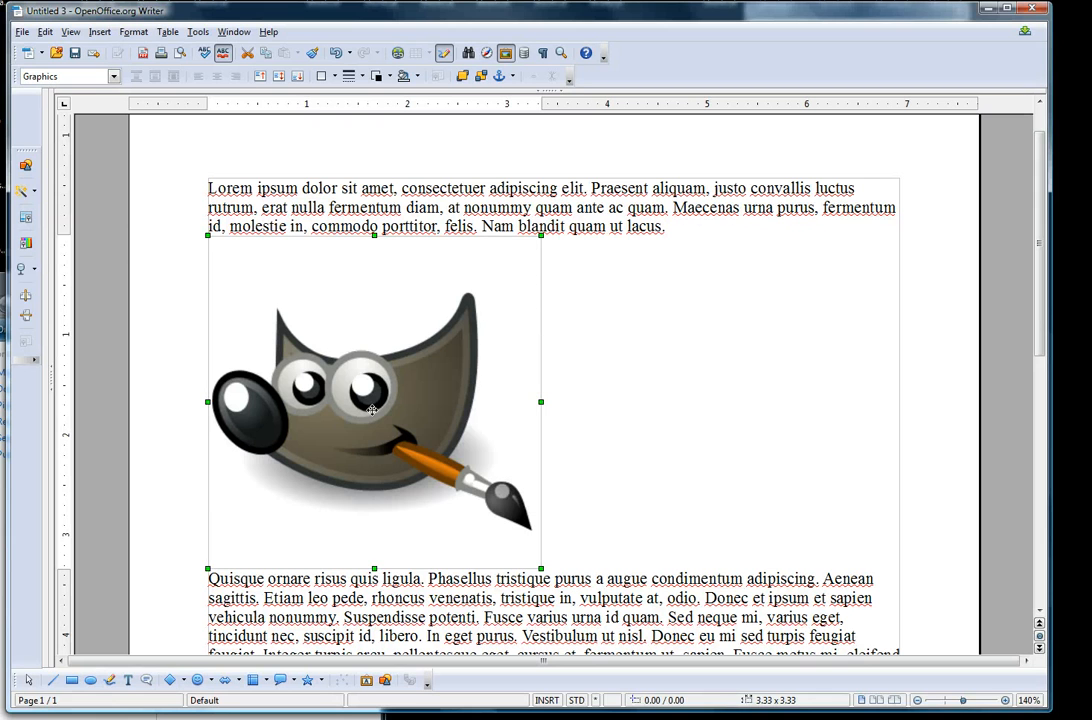
# Change the mascot picture's anchor from character to page.
pyautogui.rightClick(372, 410)
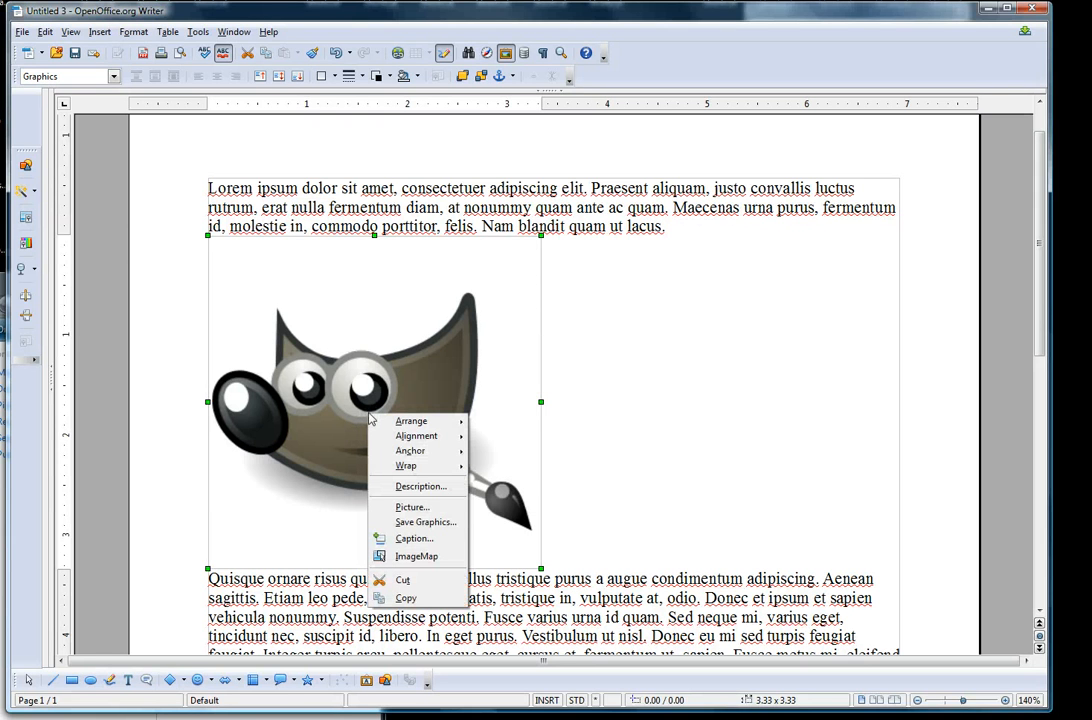
pyautogui.moveTo(370, 406)
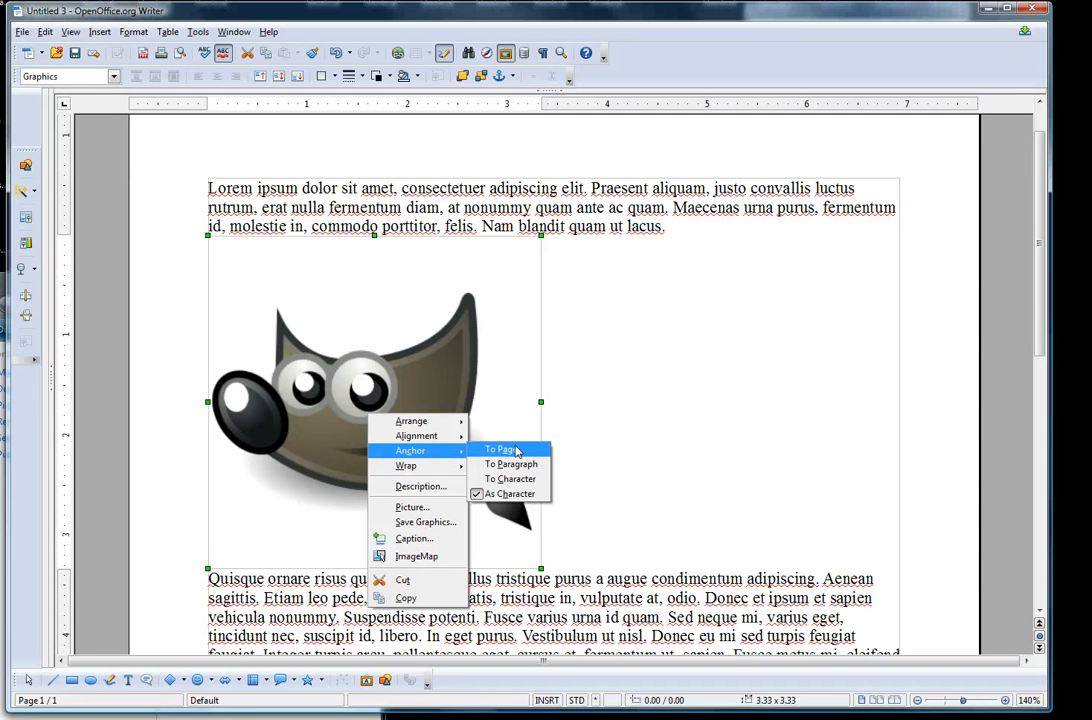
pyautogui.click(502, 448)
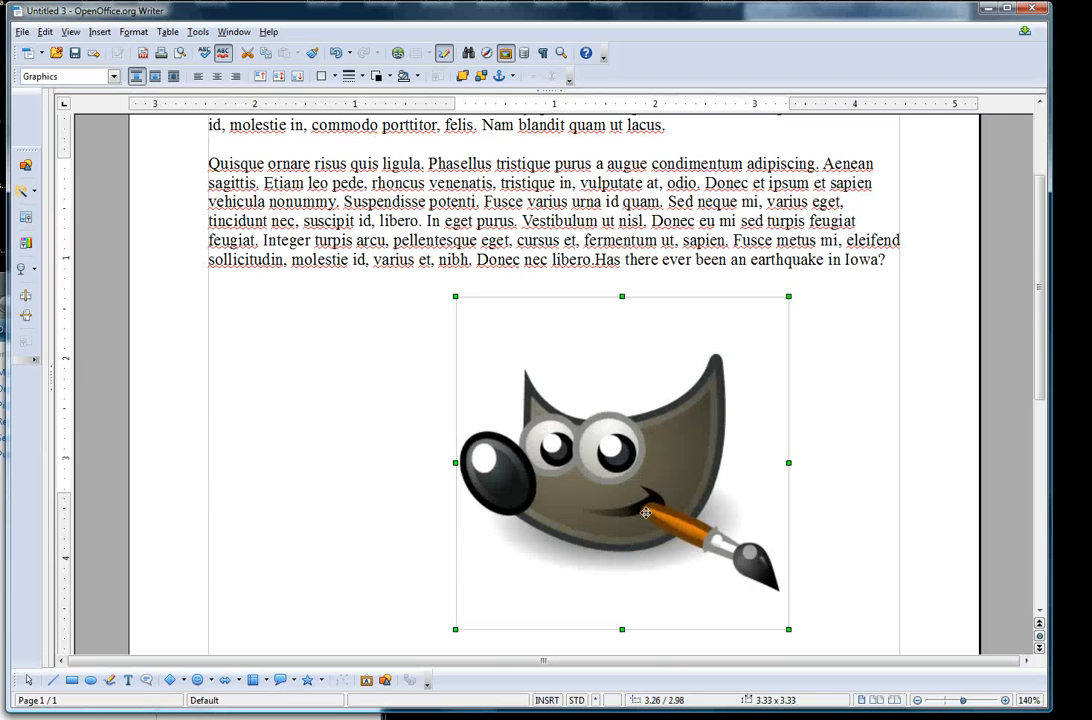
# Shrink the page-anchored mascot picture and move it to the top of the page above the text.
pyautogui.moveTo(620, 462); pyautogui.dragTo(562, 292)
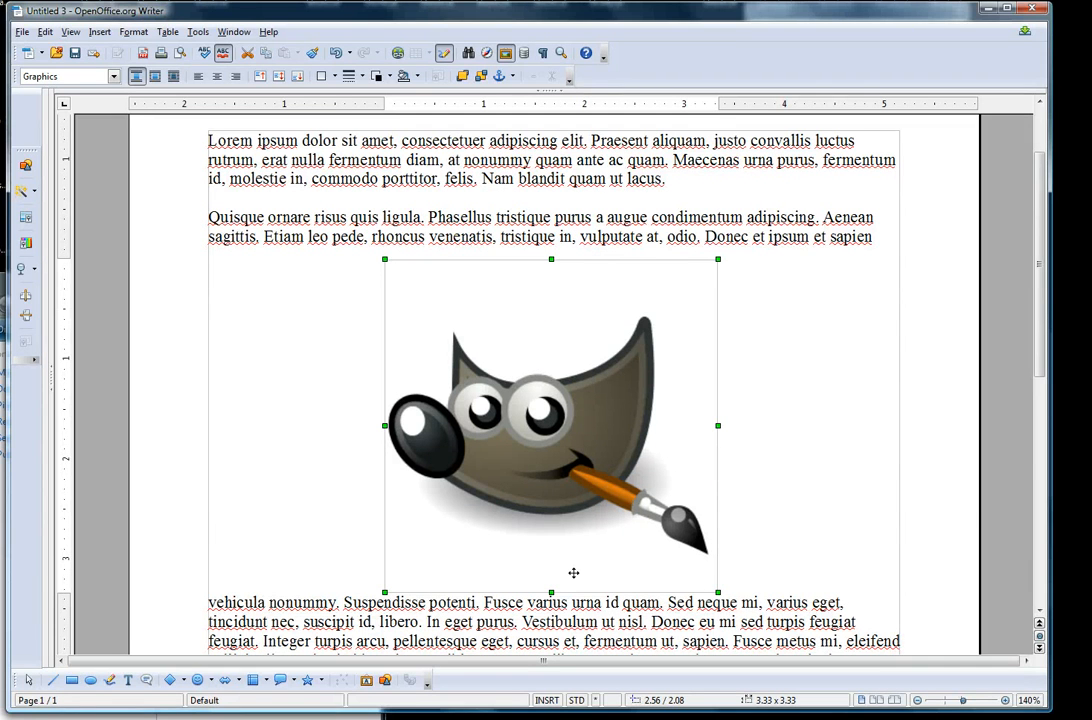
pyautogui.moveTo(564, 524)
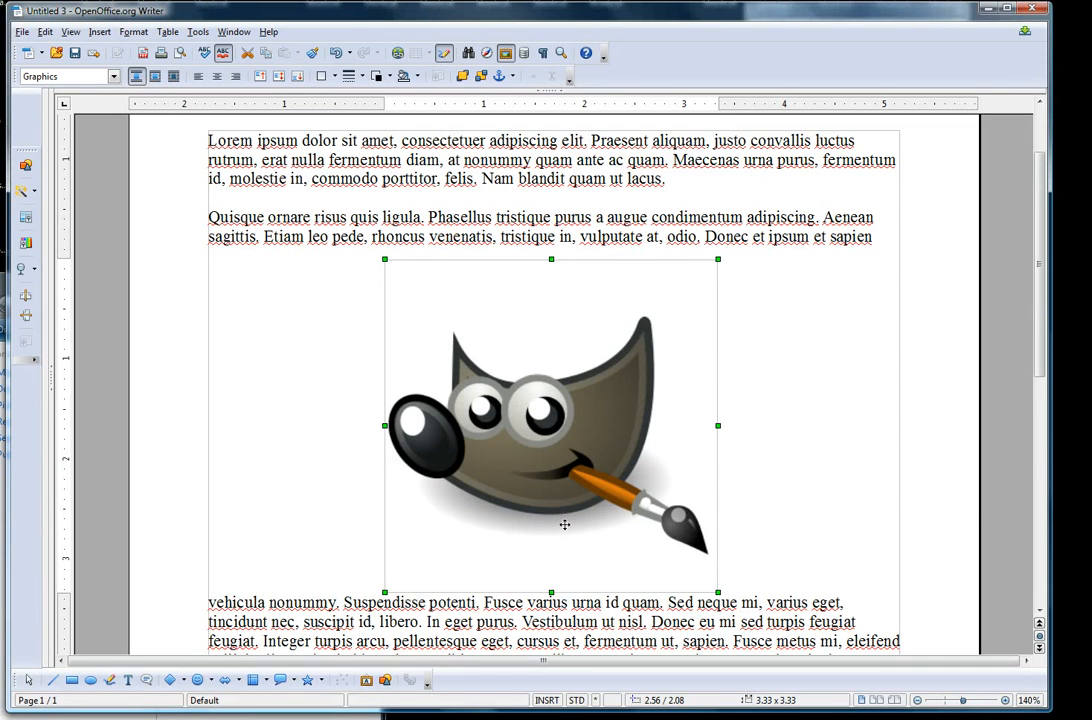
pyautogui.moveTo(386, 268)
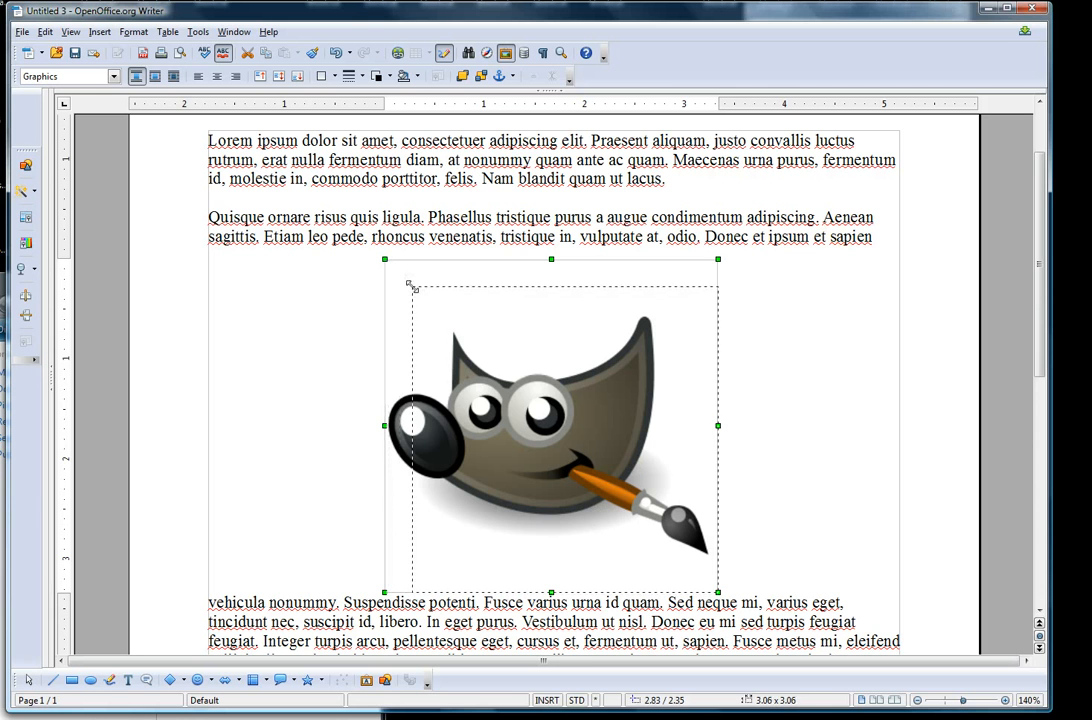
pyautogui.moveTo(412, 288); pyautogui.dragTo(460, 356)
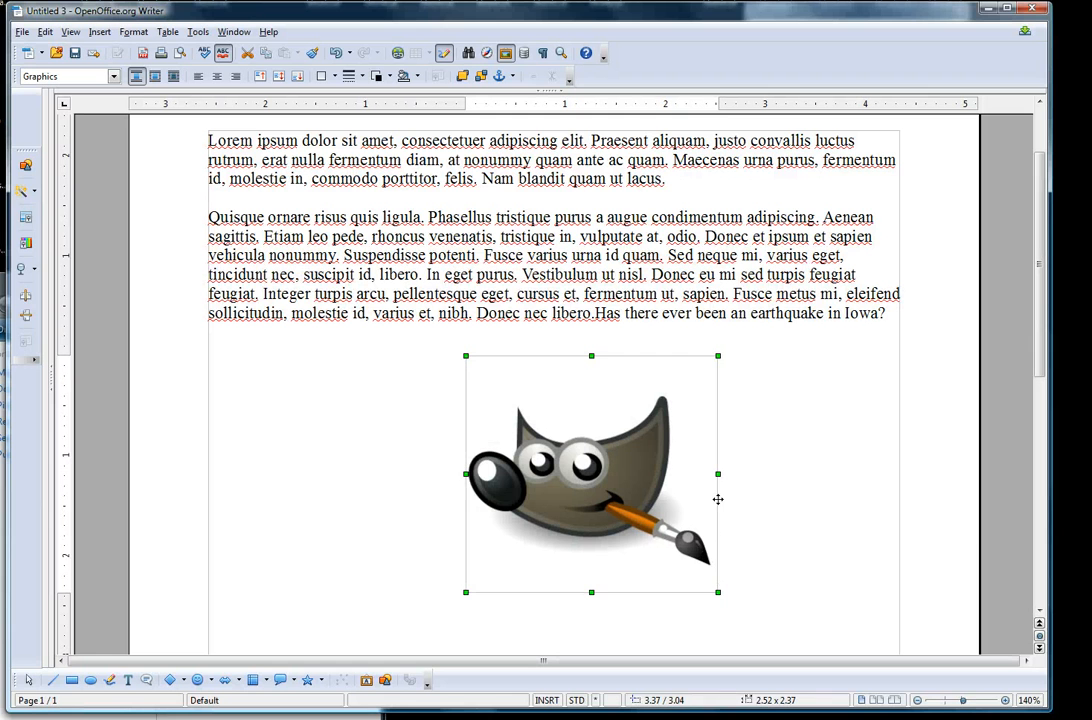
pyautogui.moveTo(718, 472); pyautogui.dragTo(702, 472)
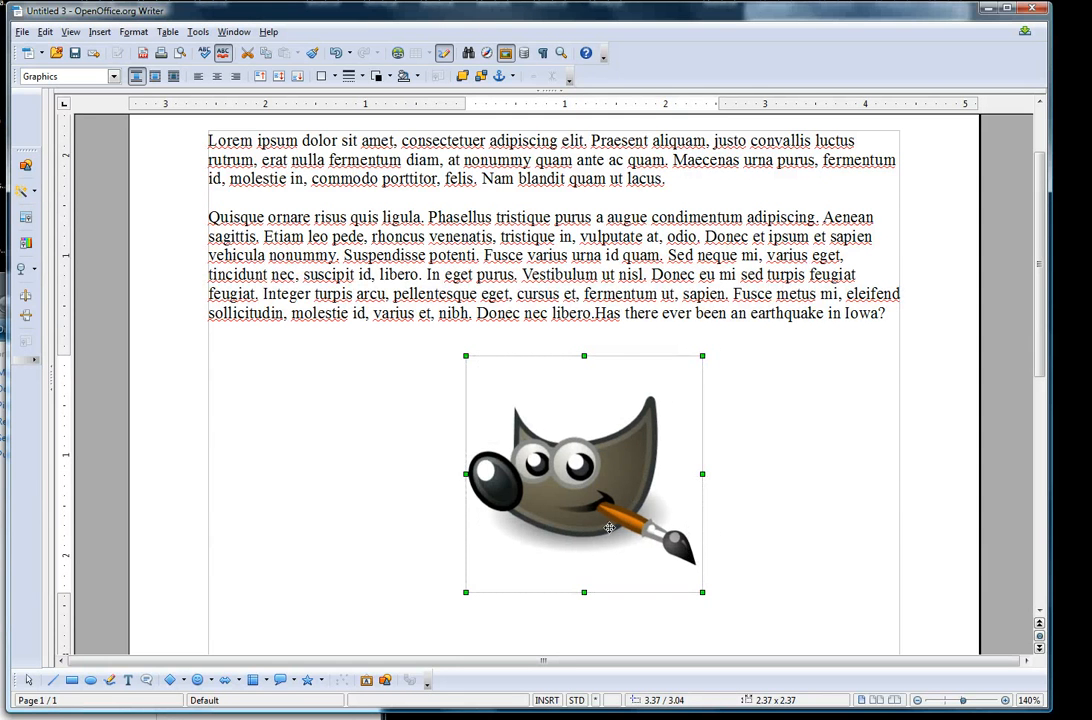
pyautogui.moveTo(584, 472); pyautogui.dragTo(602, 252)
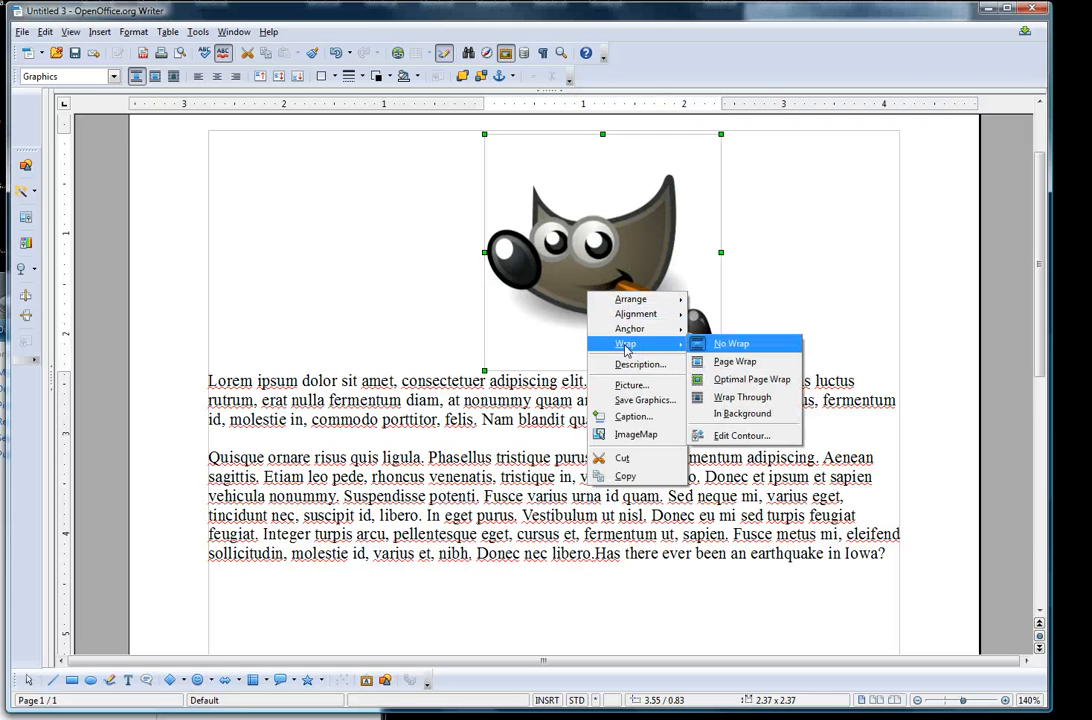
pyautogui.moveTo(640, 364)
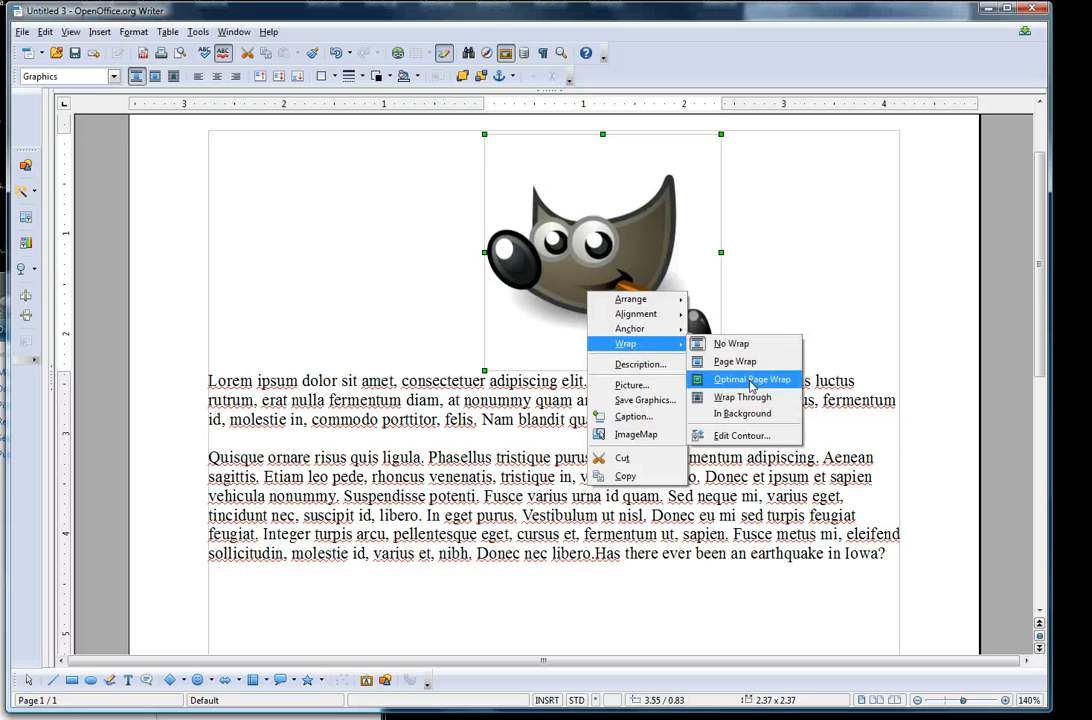
# Set Optimal Page Wrap on the picture and move it against the left margin.
pyautogui.click(752, 380)
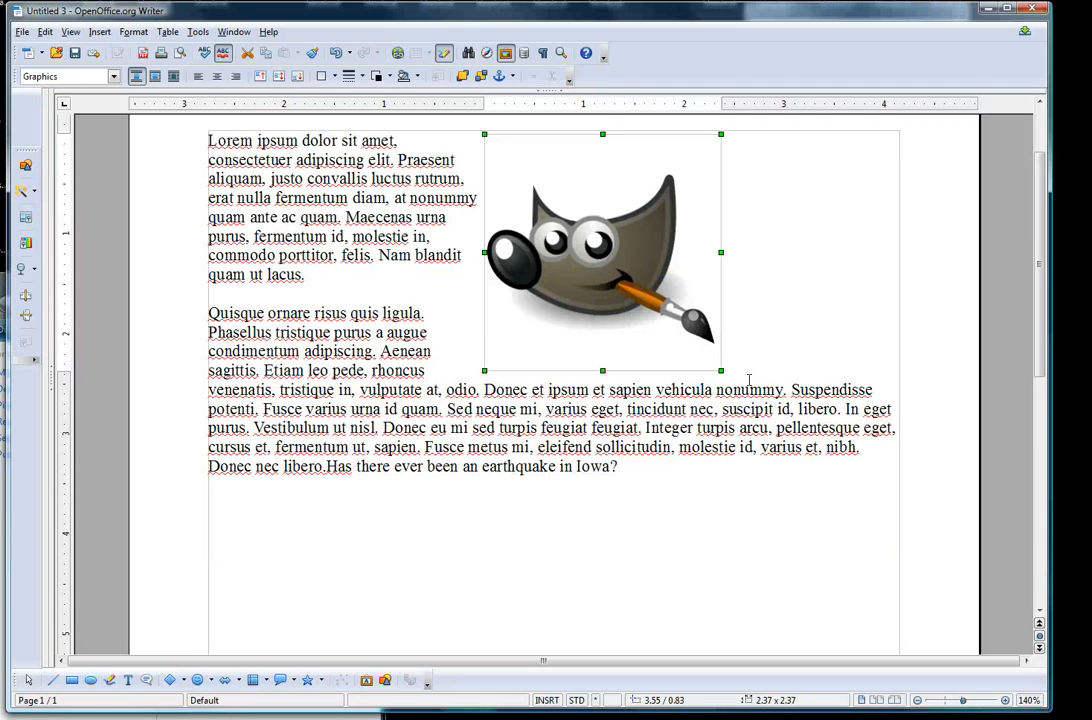
pyautogui.moveTo(604, 252); pyautogui.dragTo(584, 248)
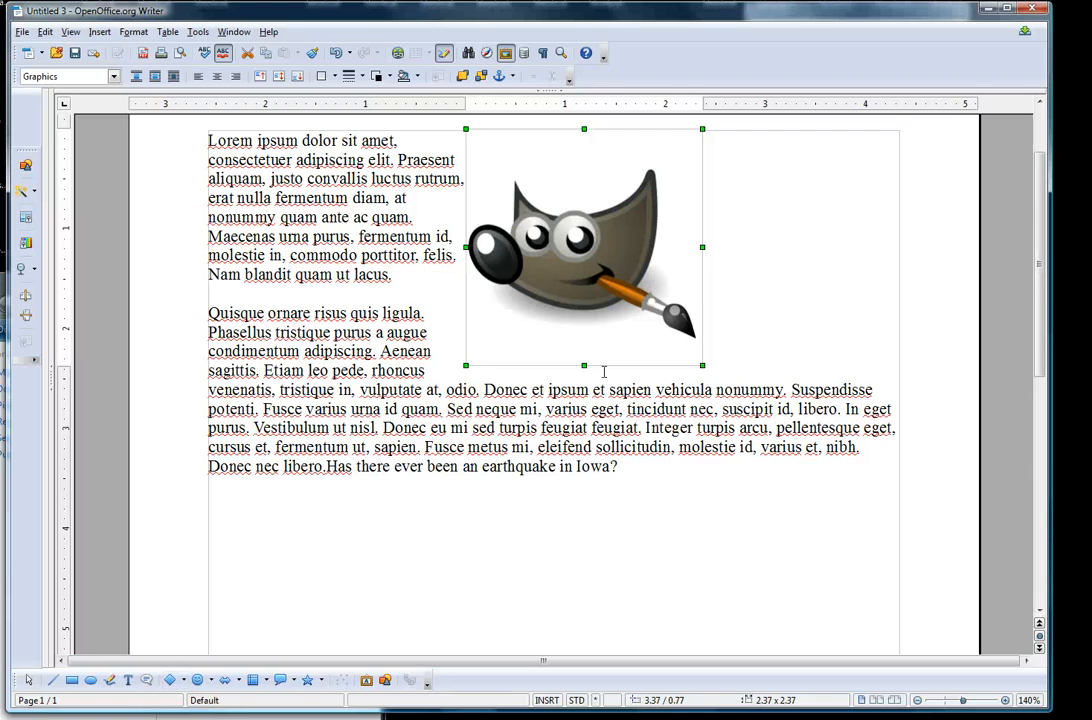
pyautogui.moveTo(584, 248); pyautogui.dragTo(348, 248)
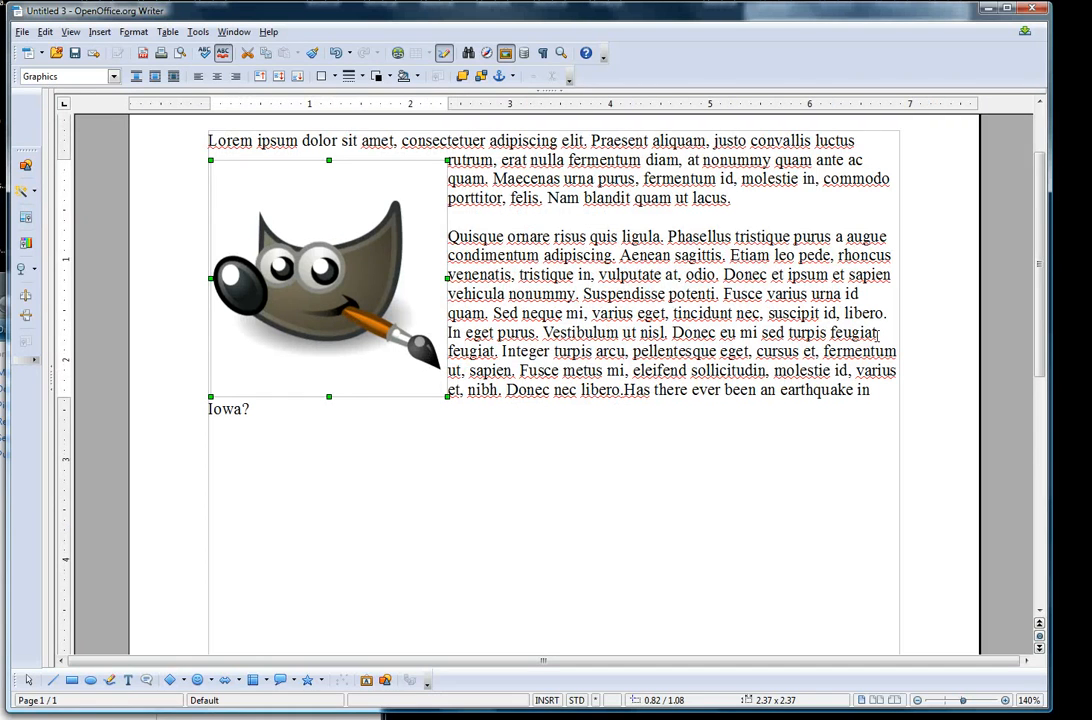
pyautogui.moveTo(368, 322)
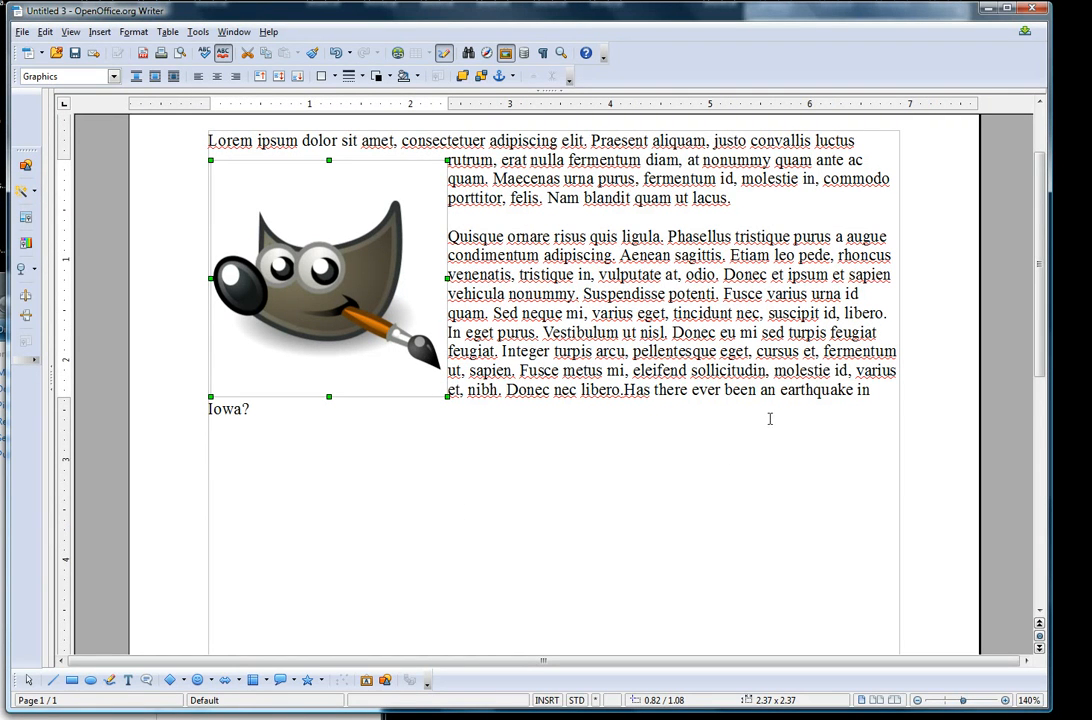
pyautogui.moveTo(304, 288)
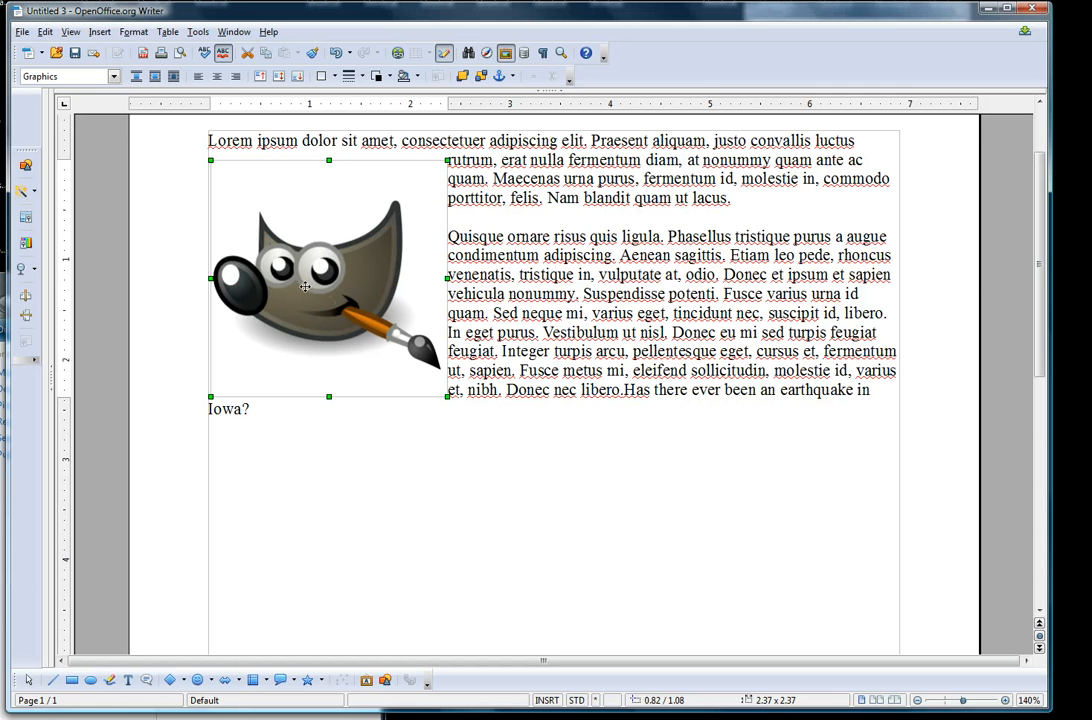
# Set Contour wrap on the mascot and move it into the middle of the second paragraph.
pyautogui.rightClick(304, 288)
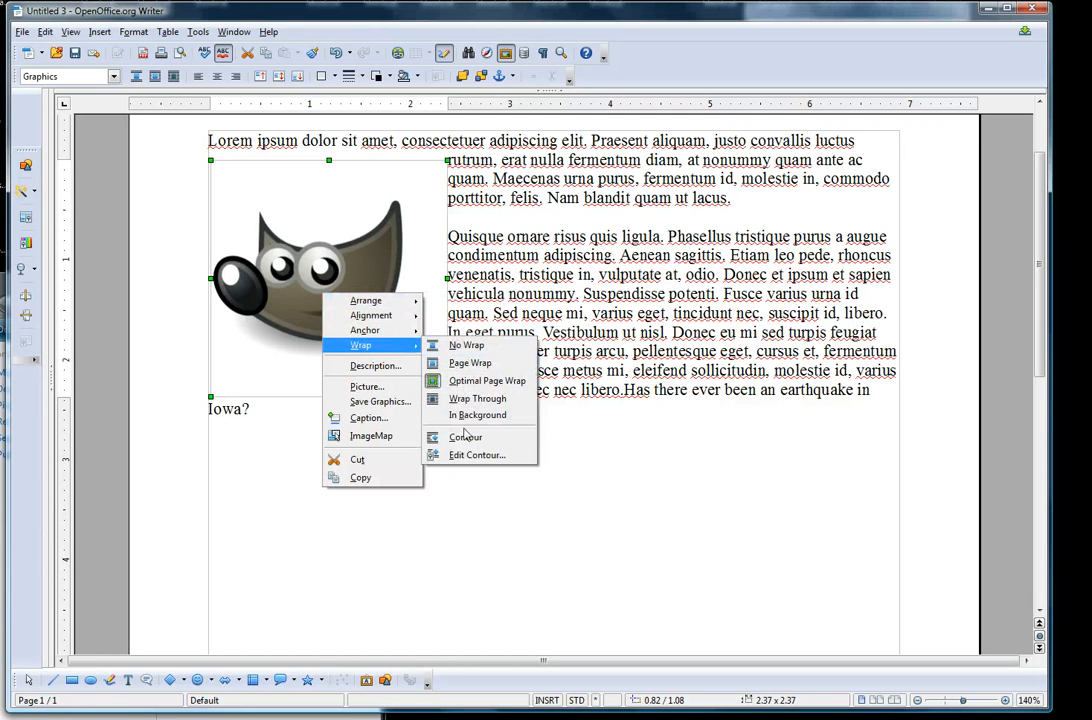
pyautogui.click(470, 362)
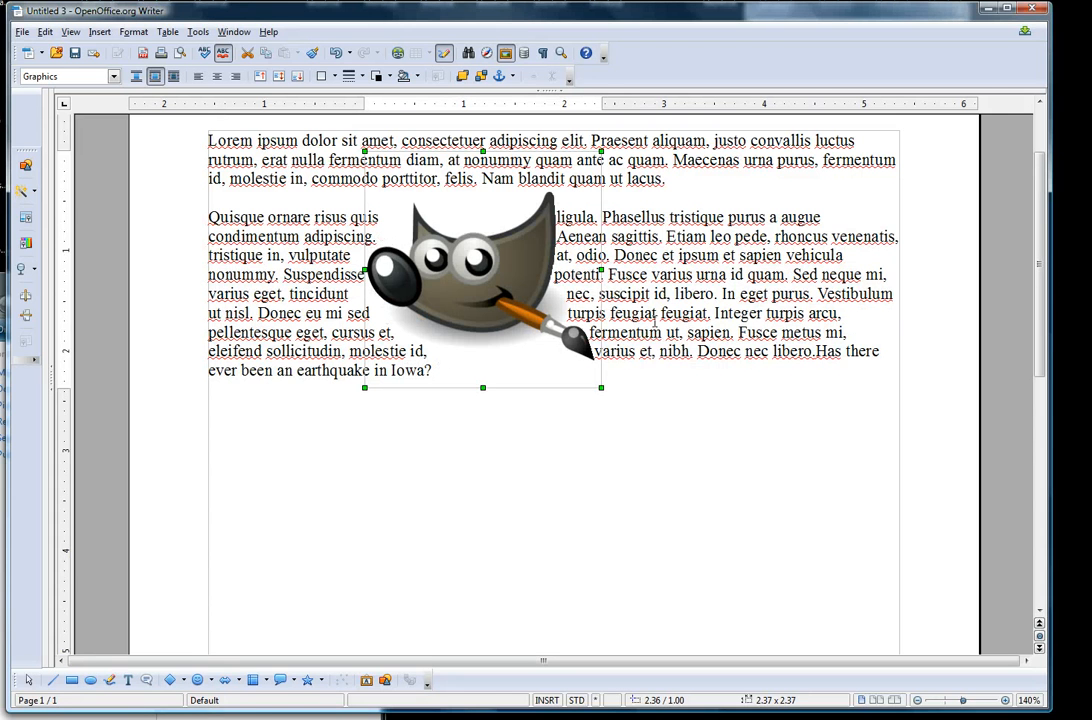
pyautogui.moveTo(484, 290); pyautogui.dragTo(464, 400)
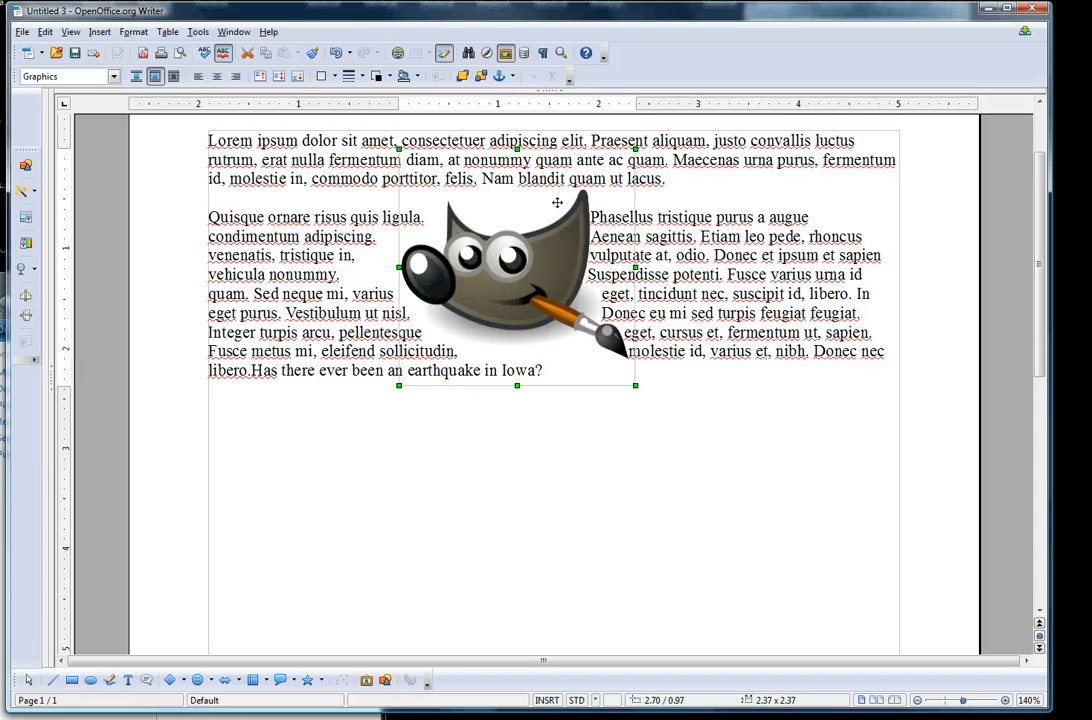
pyautogui.moveTo(568, 340)
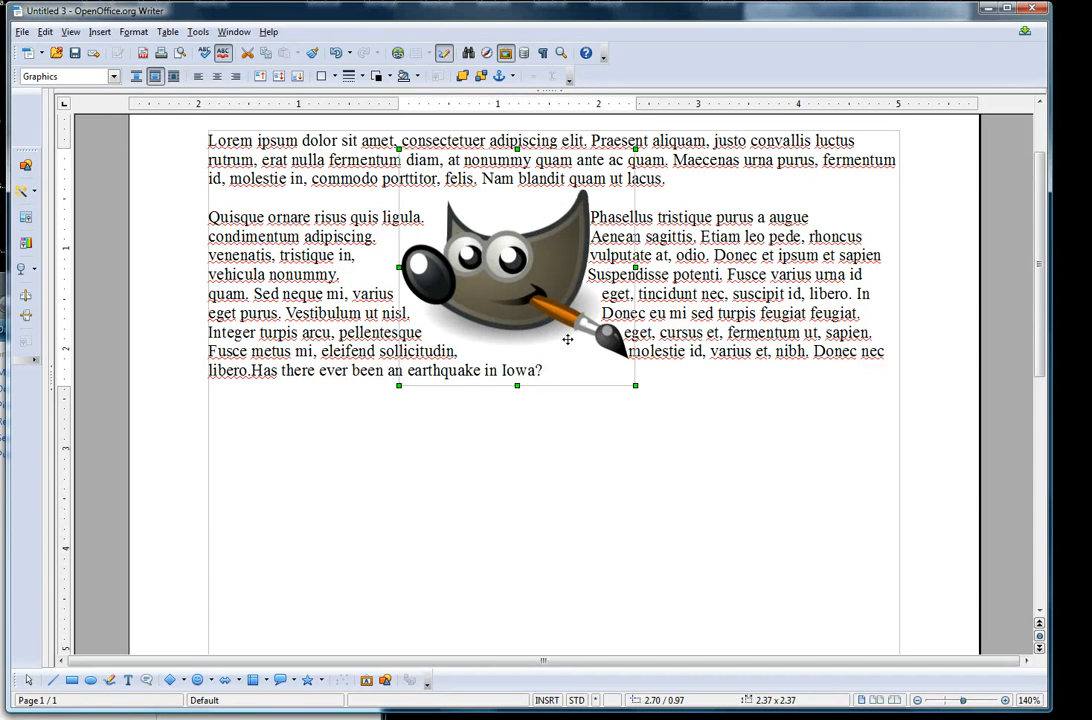
pyautogui.moveTo(520, 296)
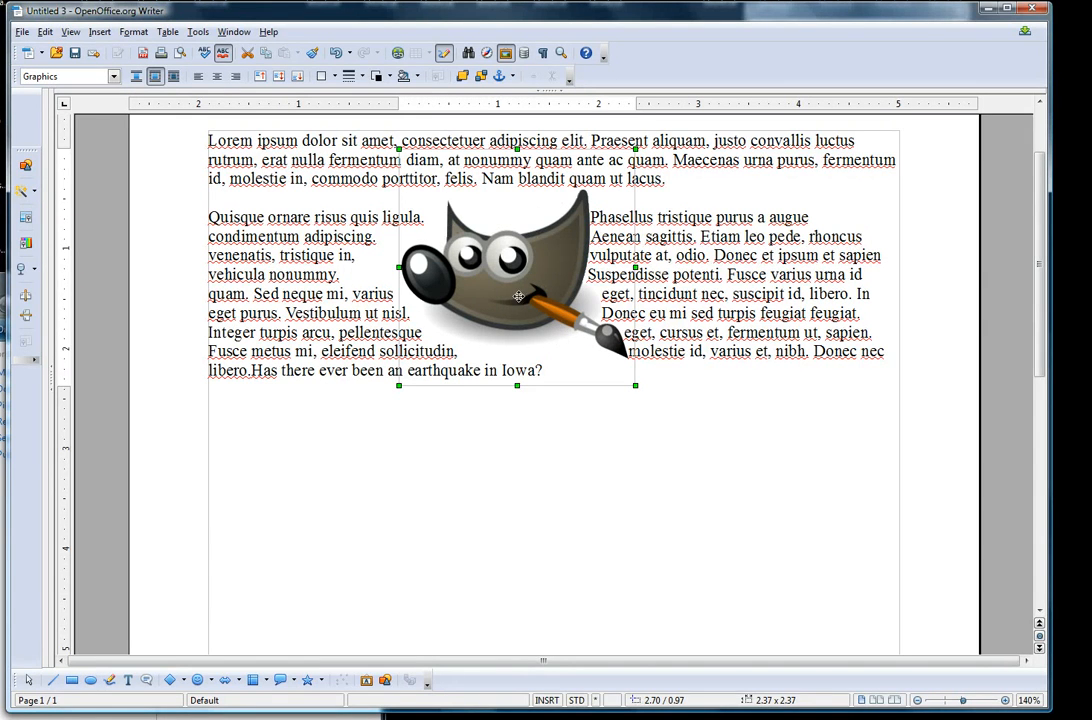
# Open the mascot picture's wrap contour in the Contour Editor.
pyautogui.rightClick(518, 300)
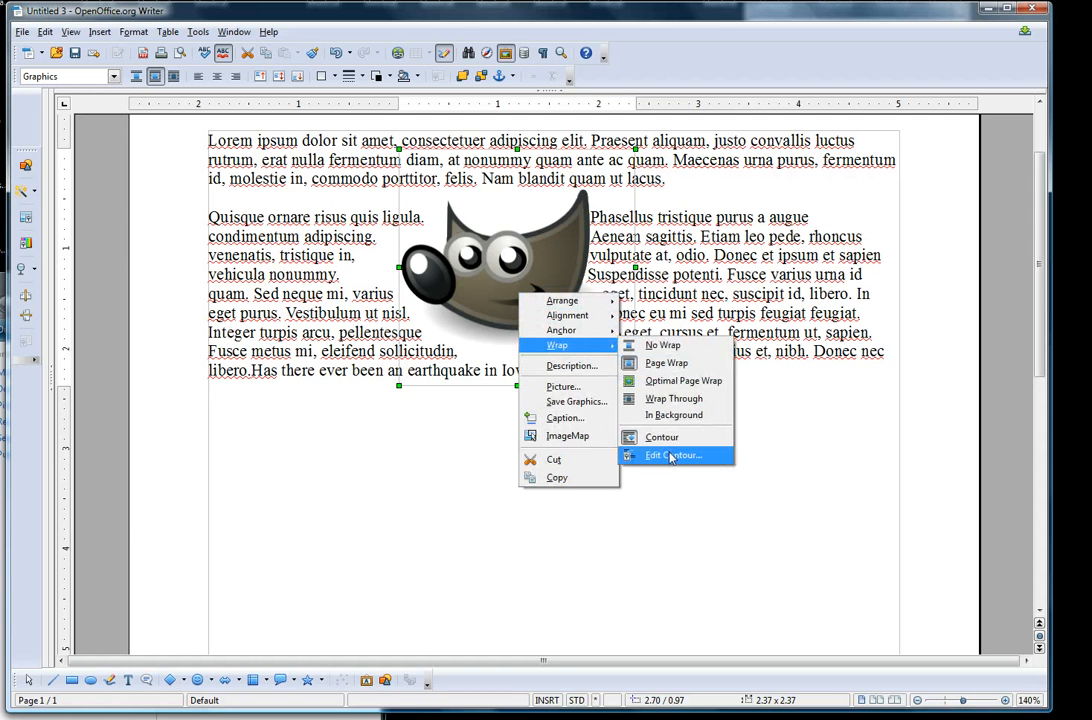
pyautogui.click(672, 456)
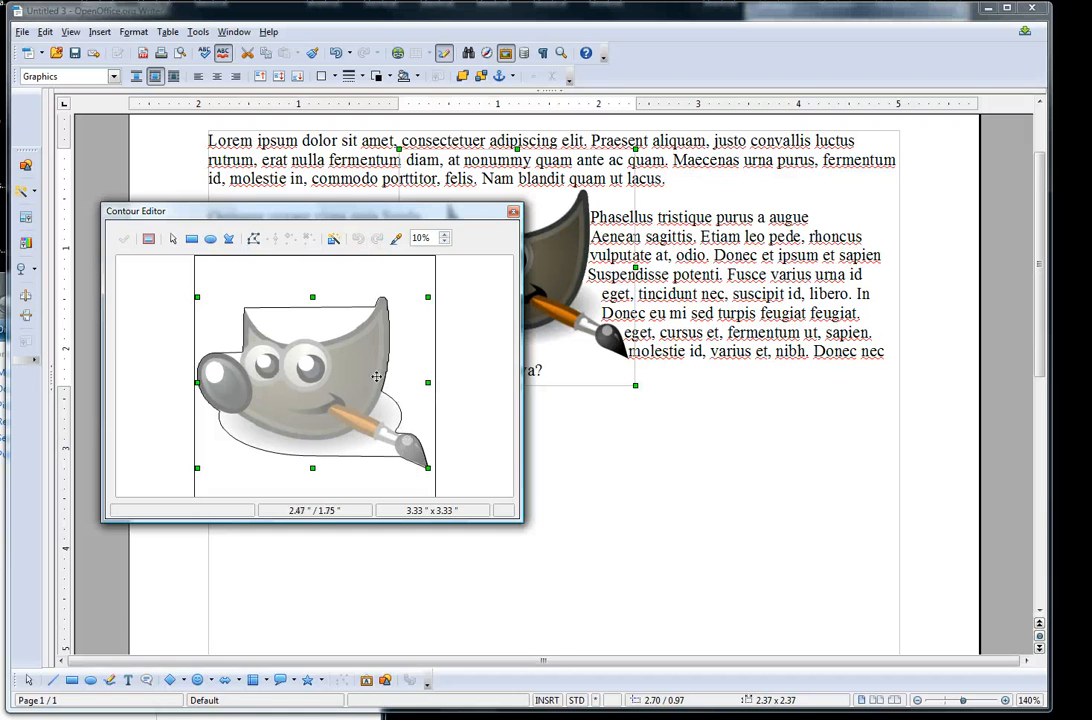
pyautogui.moveTo(324, 348)
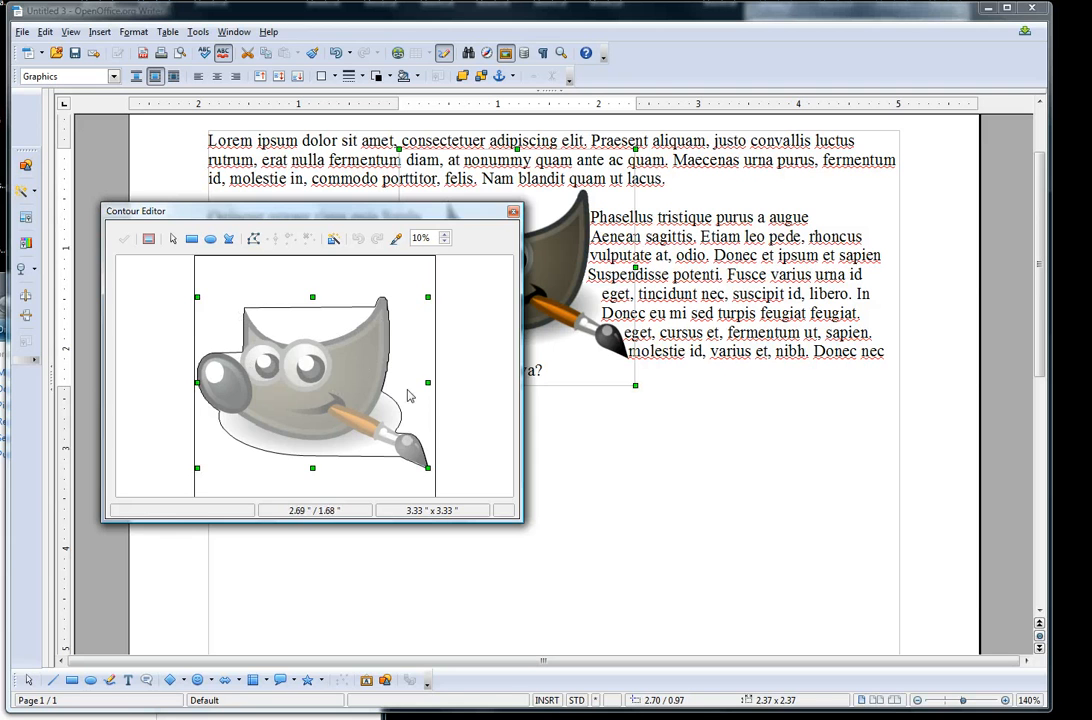
# Draw a new rectangular wrap contour over the left part of the mascot.
pyautogui.click(192, 238)
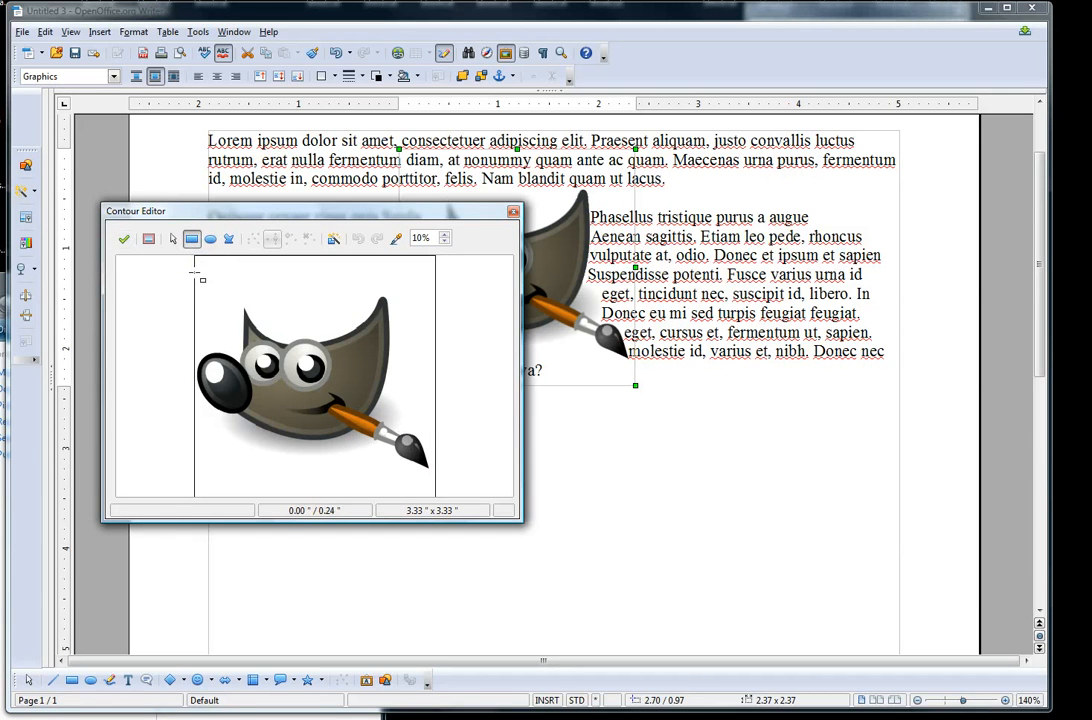
pyautogui.moveTo(194, 280); pyautogui.dragTo(330, 390)
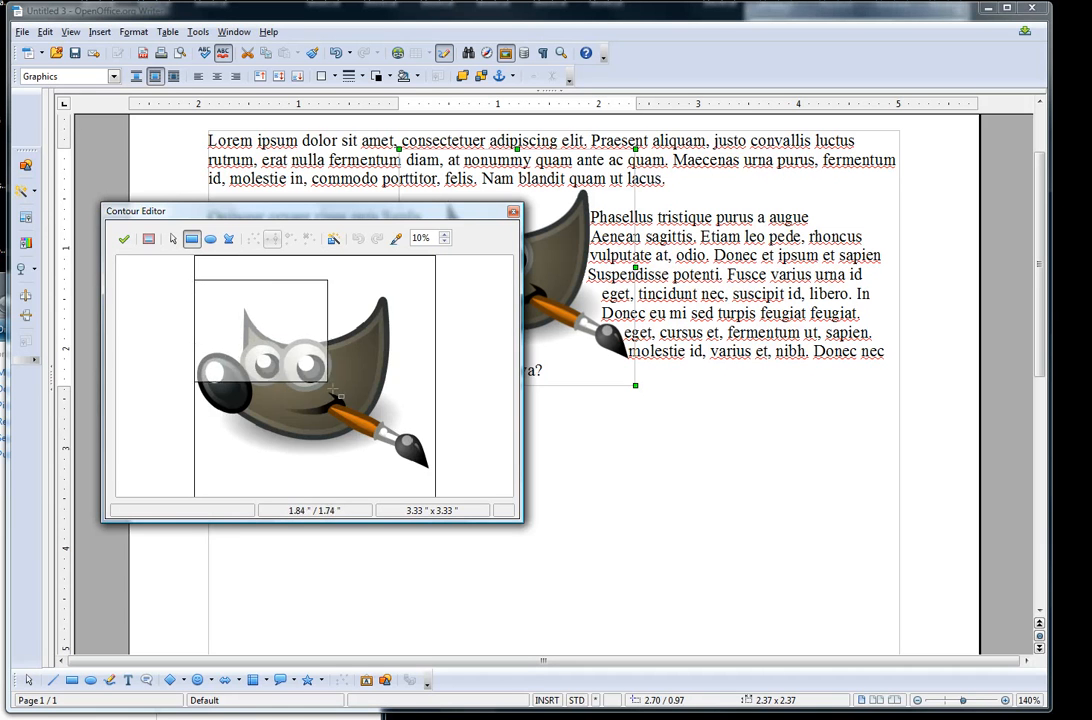